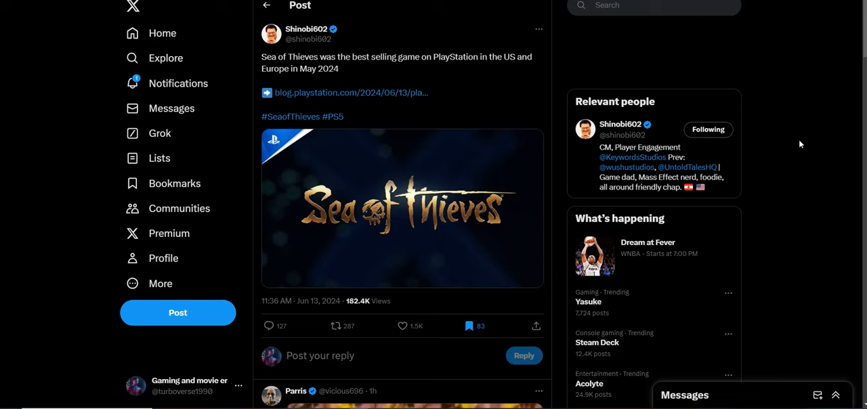
pyautogui.moveTo(562, 192)
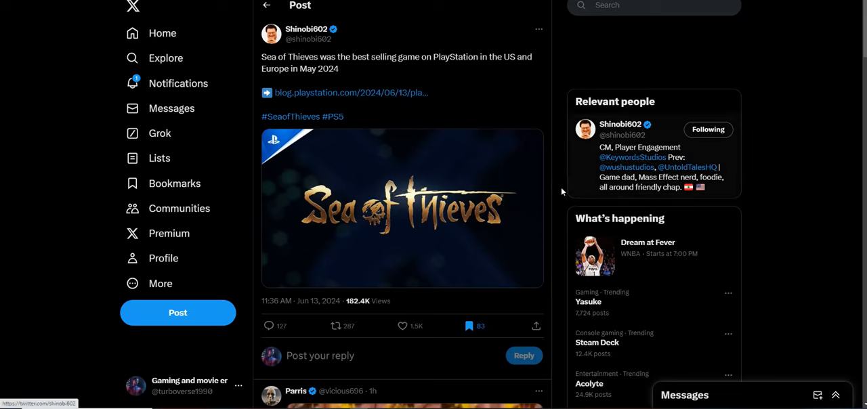
pyautogui.moveTo(454, 176)
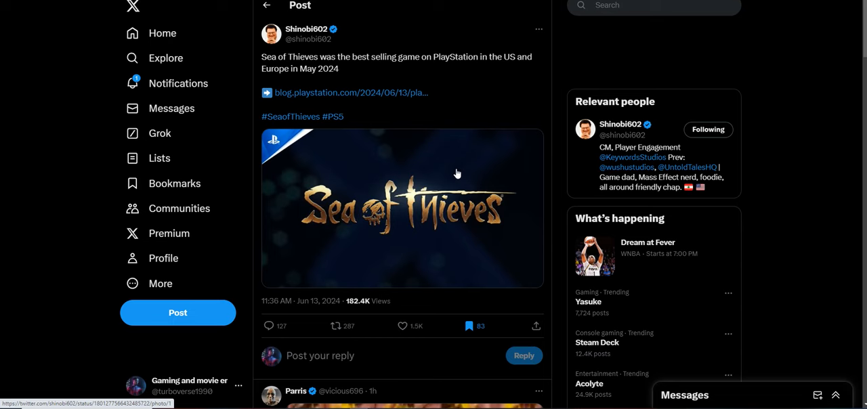
# Scroll down and back through the first replies under the Sea of Thieves post
pyautogui.scroll(-3)
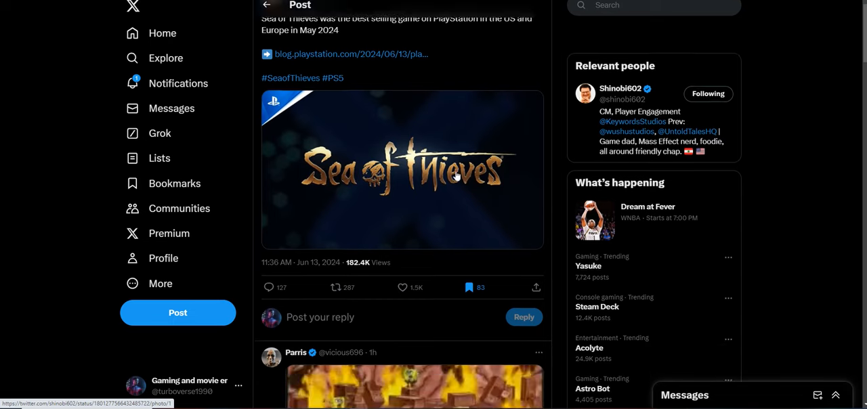
pyautogui.scroll(-3)
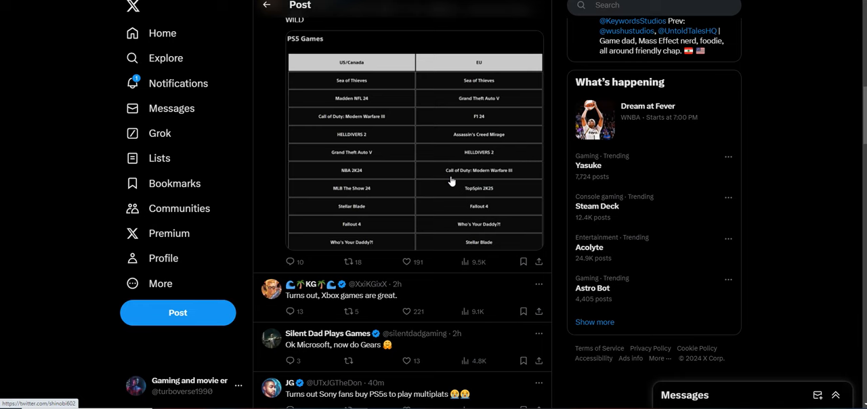
pyautogui.scroll(3)
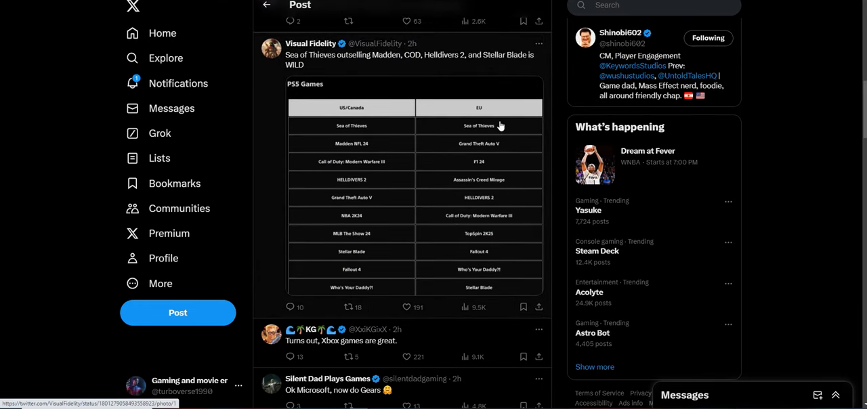
pyautogui.moveTo(476, 261)
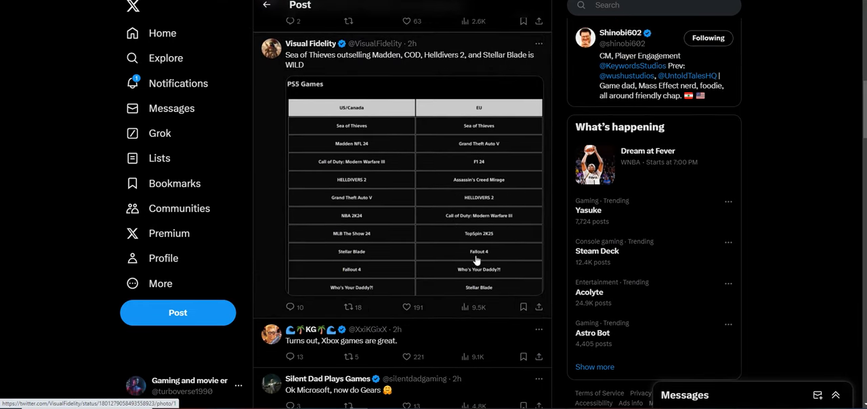
pyautogui.moveTo(352, 166)
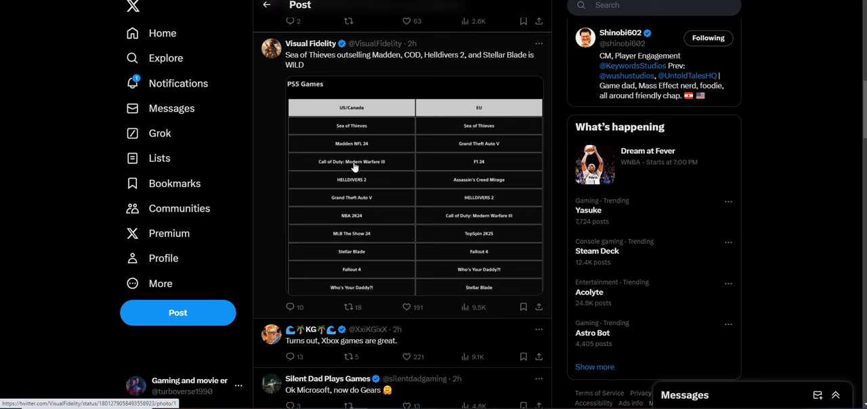
pyautogui.moveTo(345, 211)
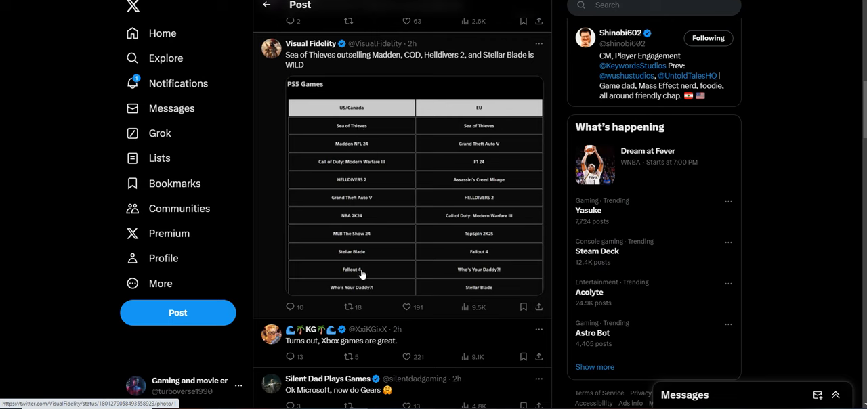
pyautogui.moveTo(388, 190)
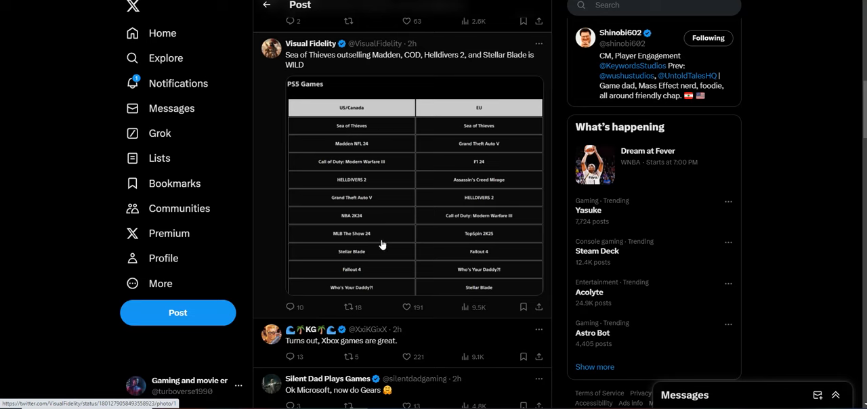
pyautogui.moveTo(400, 329)
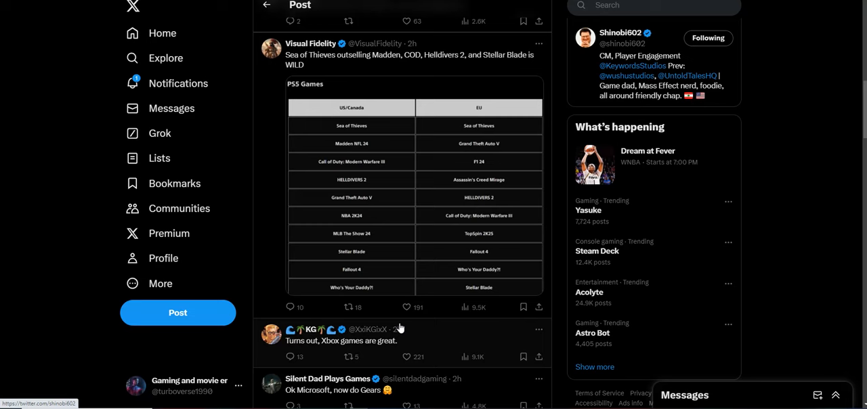
pyautogui.moveTo(399, 313)
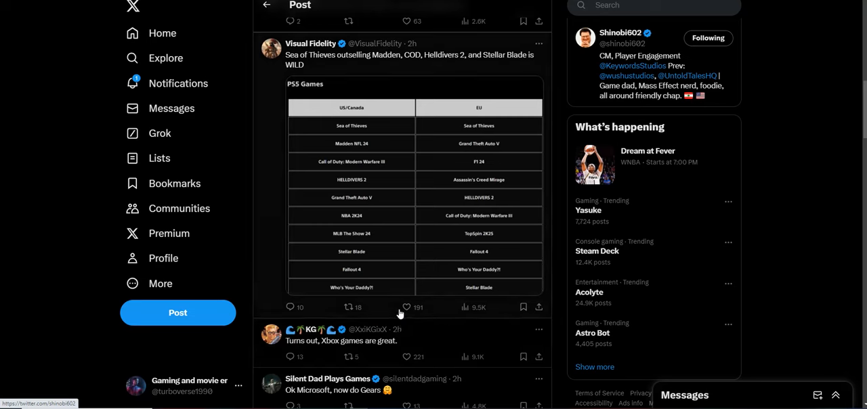
pyautogui.moveTo(395, 226)
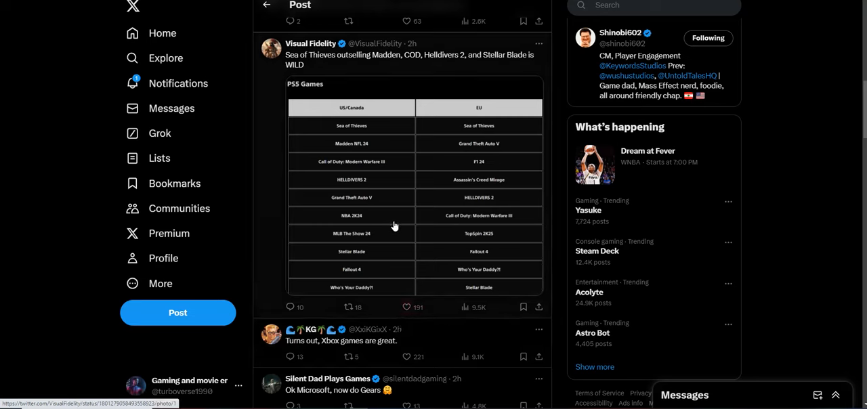
pyautogui.moveTo(380, 215)
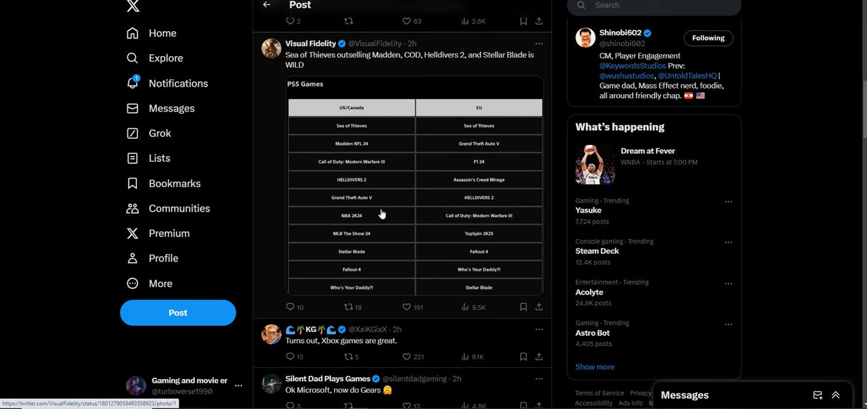
pyautogui.moveTo(358, 297)
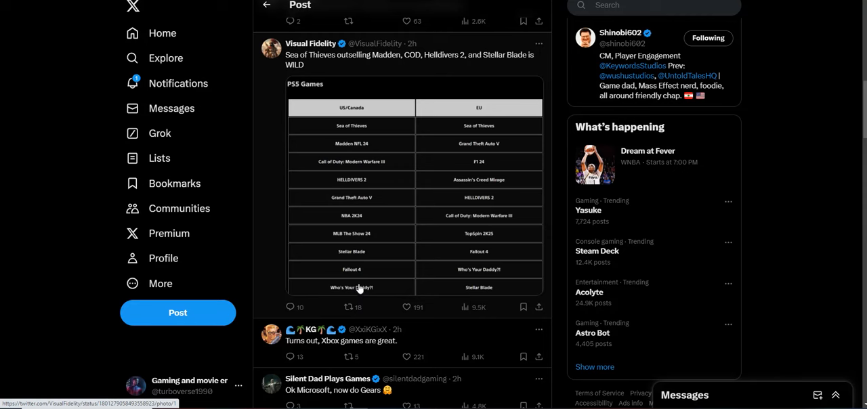
pyautogui.moveTo(362, 294)
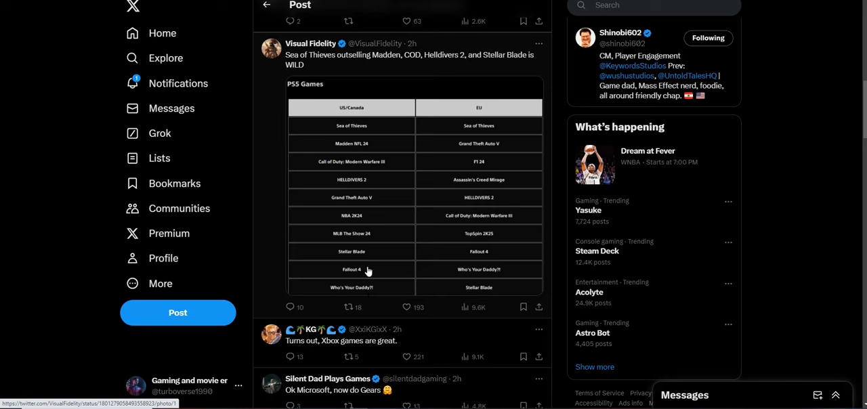
pyautogui.moveTo(357, 199)
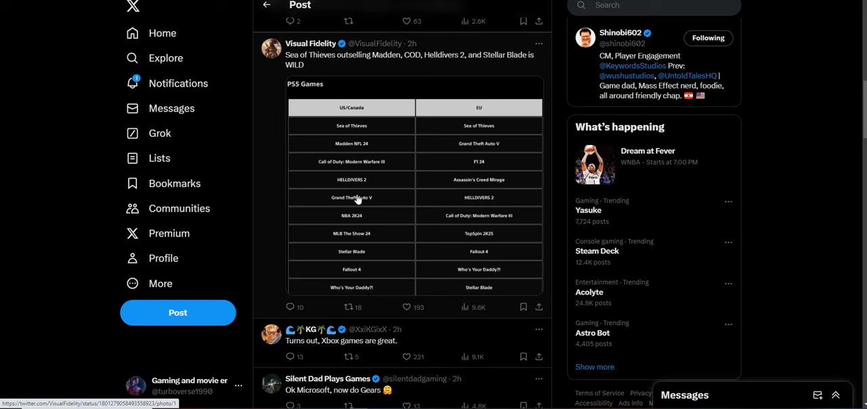
pyautogui.moveTo(364, 175)
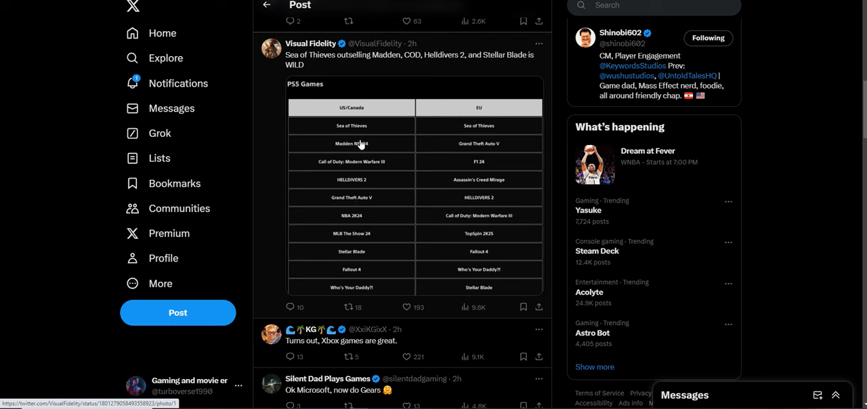
pyautogui.moveTo(353, 180)
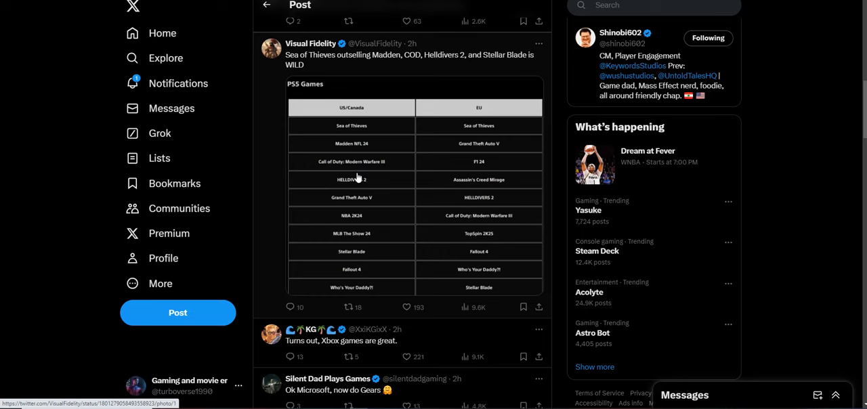
pyautogui.scroll(3)
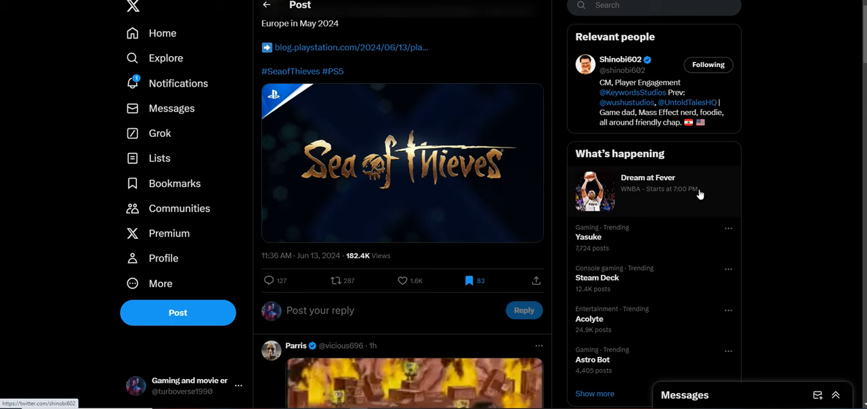
pyautogui.scroll(-3)
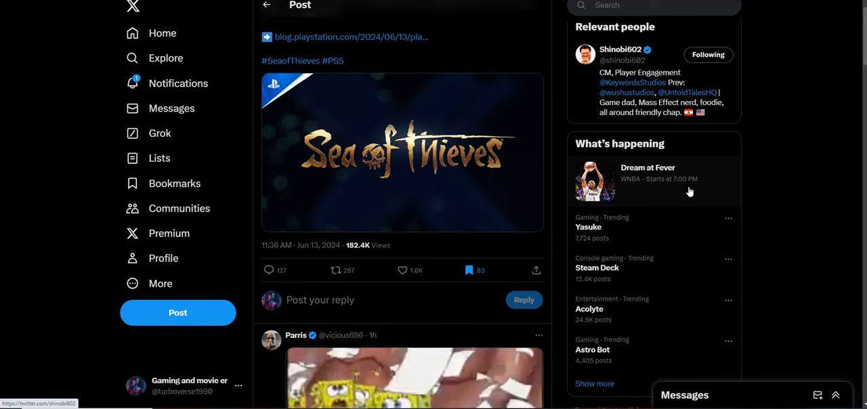
pyautogui.scroll(-3)
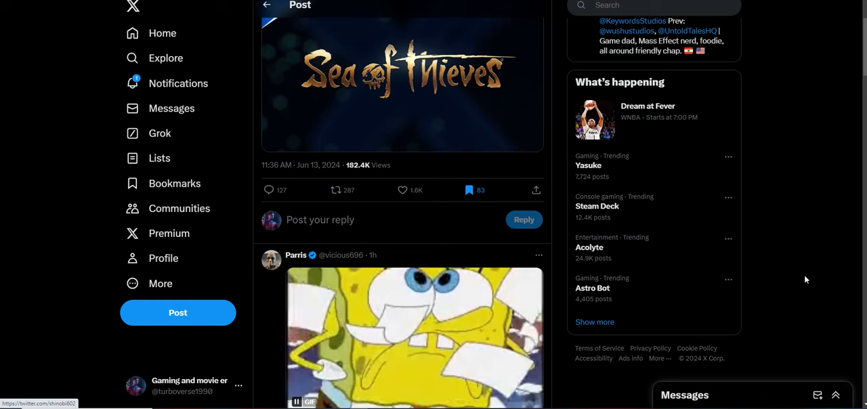
pyautogui.scroll(-3)
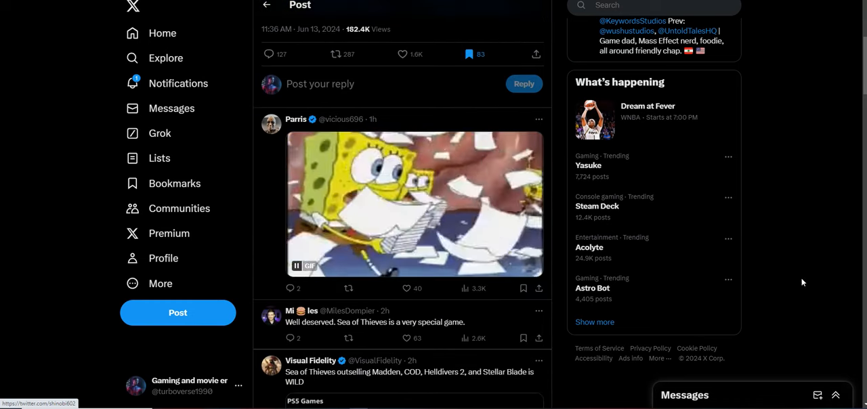
pyautogui.scroll(-3)
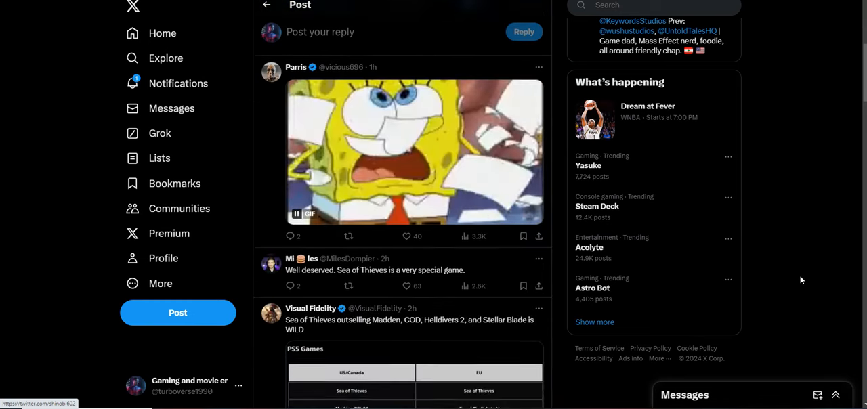
pyautogui.scroll(-3)
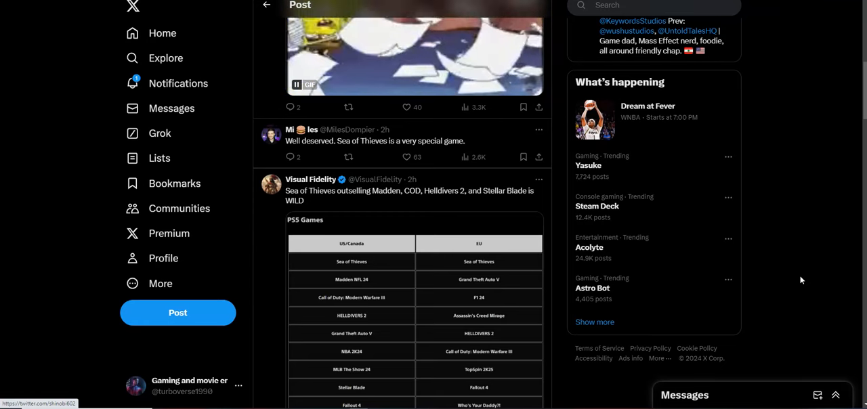
pyautogui.scroll(-3)
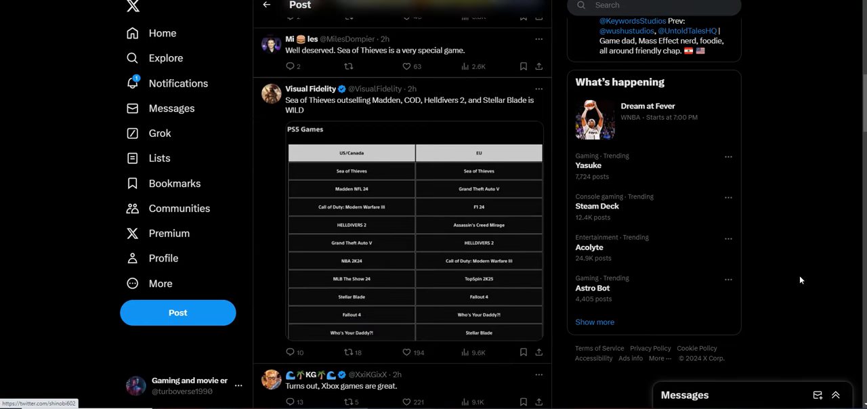
pyautogui.scroll(-3)
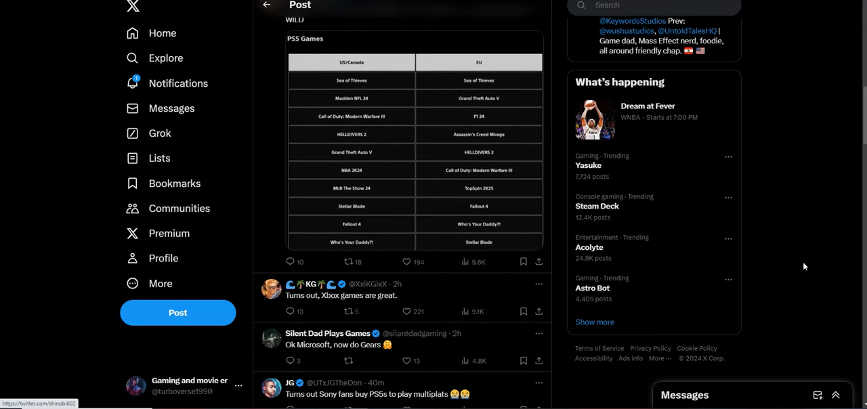
pyautogui.moveTo(801, 268)
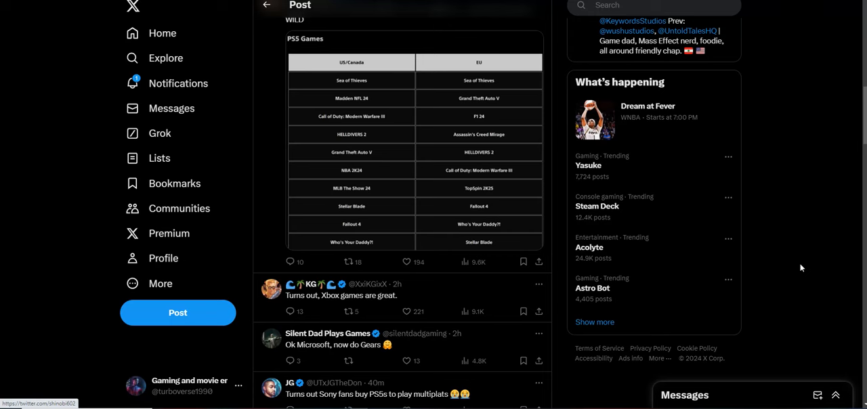
pyautogui.click(406, 262)
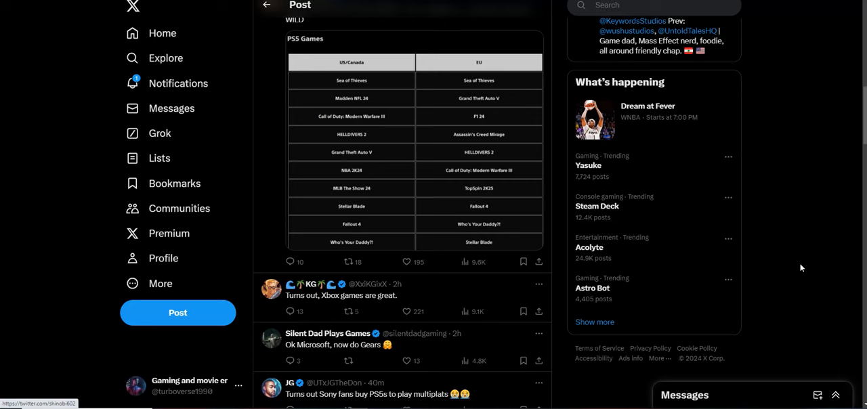
pyautogui.moveTo(782, 302)
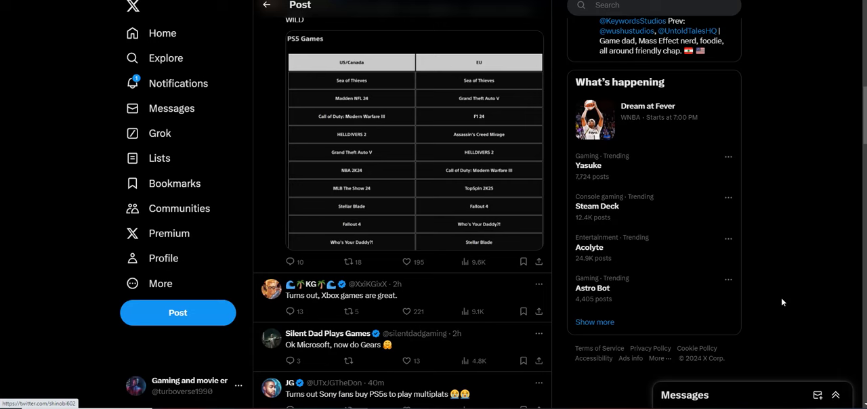
# Continue to replies on Sony live-service games, Xbox ports and Microsoft's third-party strategy
pyautogui.scroll(-3)
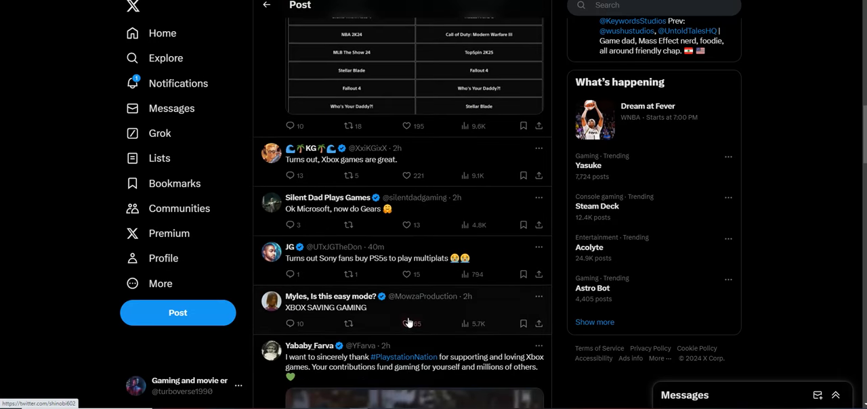
pyautogui.scroll(-3)
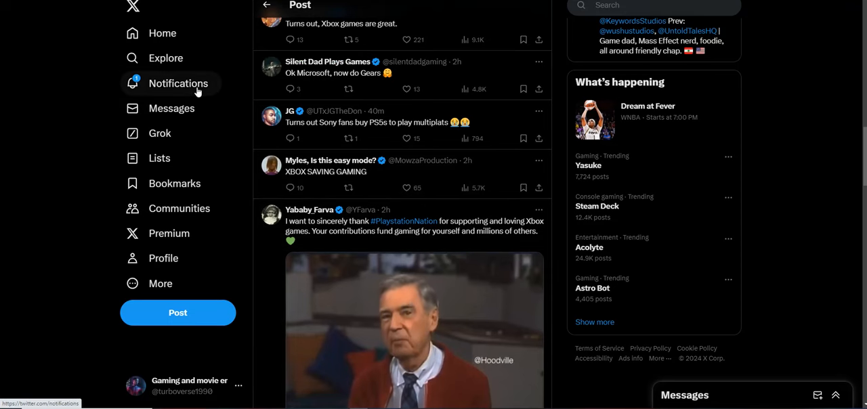
pyautogui.moveTo(430, 134)
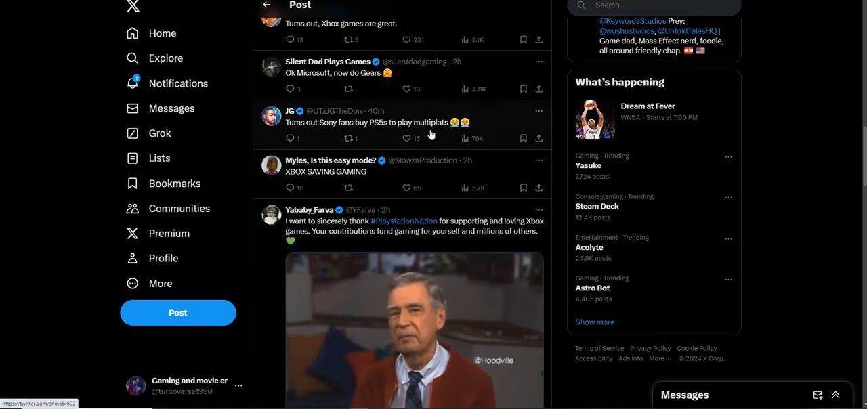
pyautogui.scroll(3)
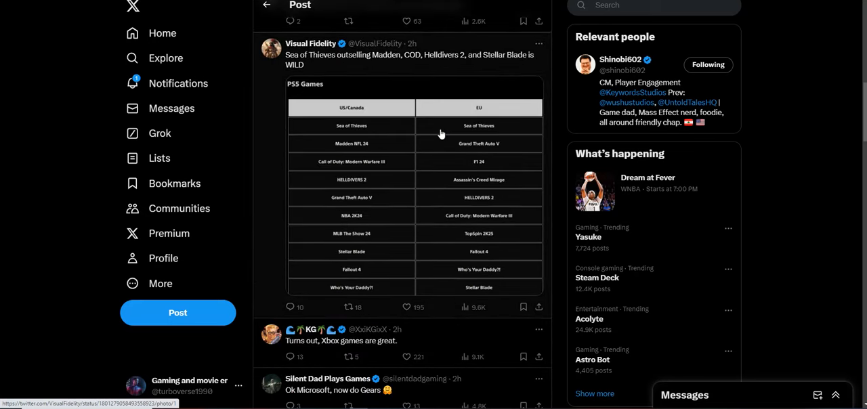
pyautogui.moveTo(347, 95)
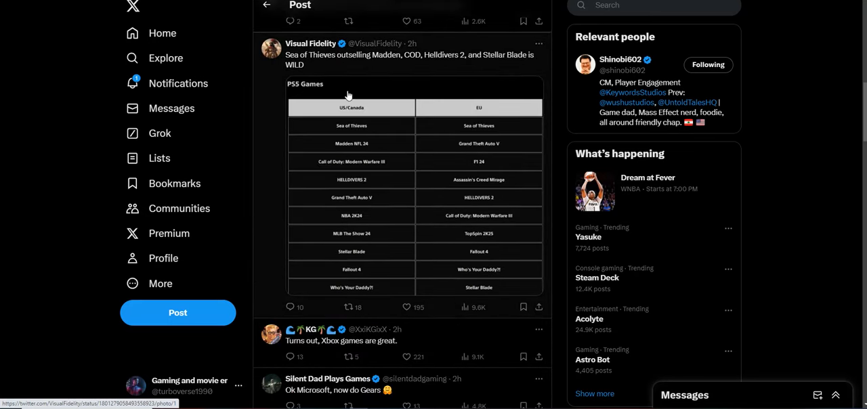
pyautogui.moveTo(400, 306)
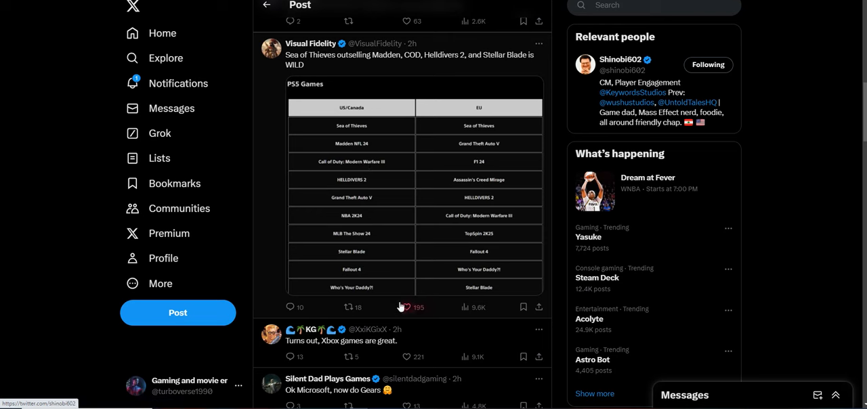
pyautogui.moveTo(371, 243)
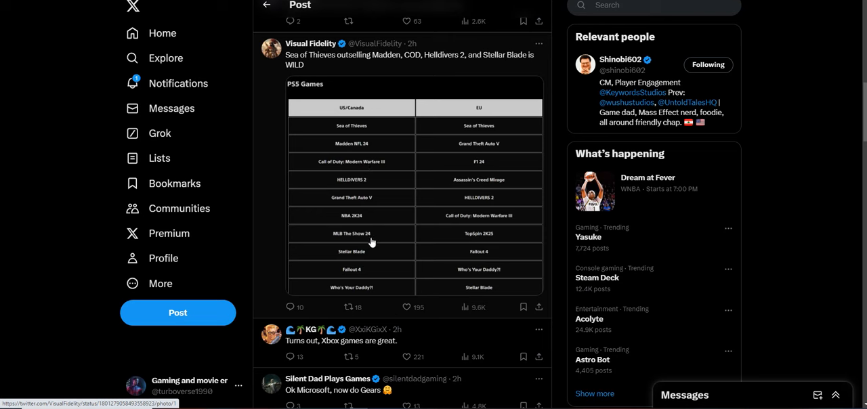
pyautogui.moveTo(364, 260)
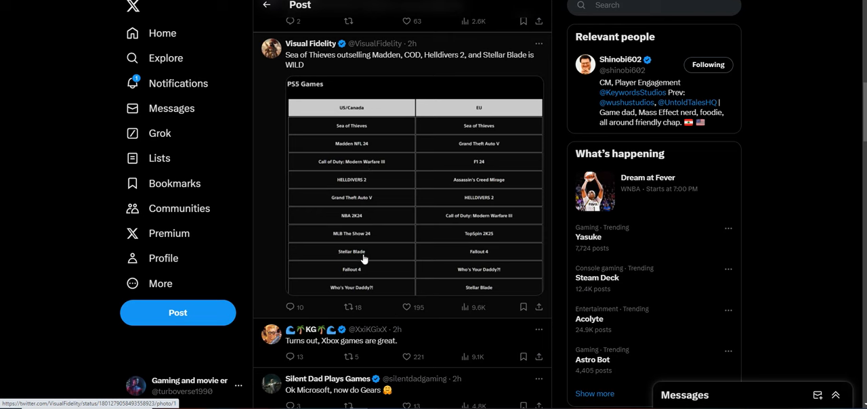
pyautogui.moveTo(366, 263)
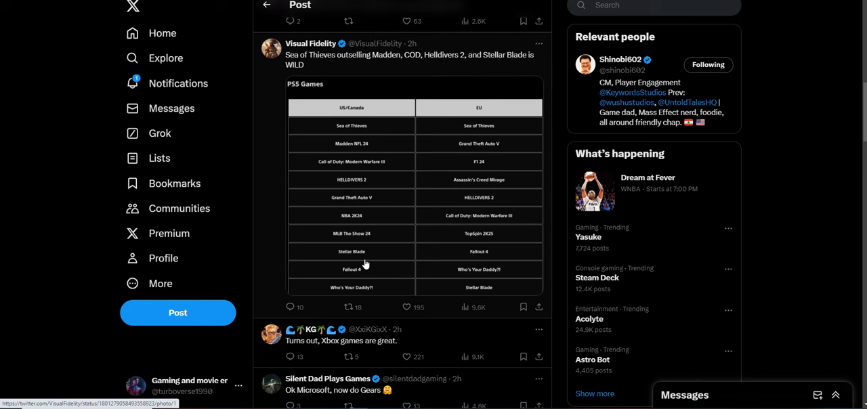
pyautogui.moveTo(453, 205)
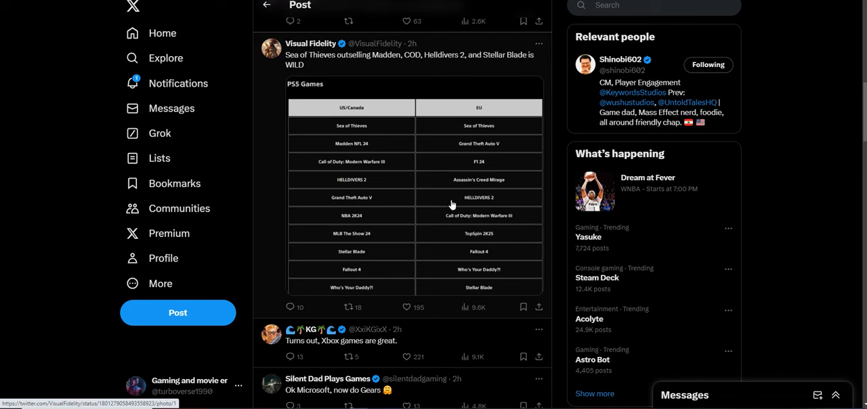
pyautogui.scroll(-3)
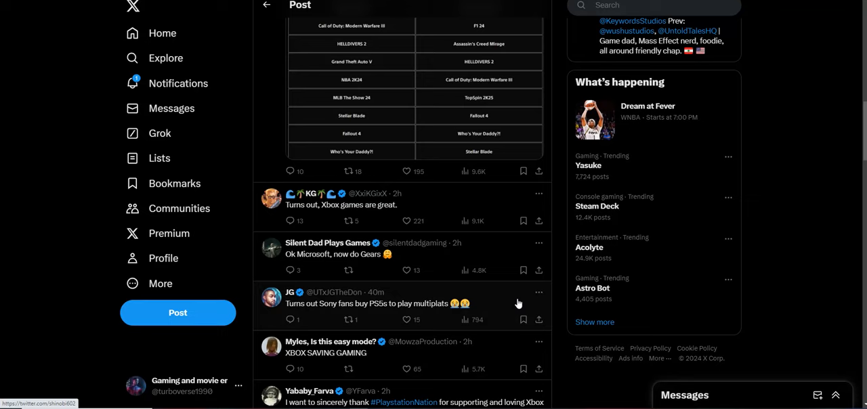
pyautogui.scroll(-3)
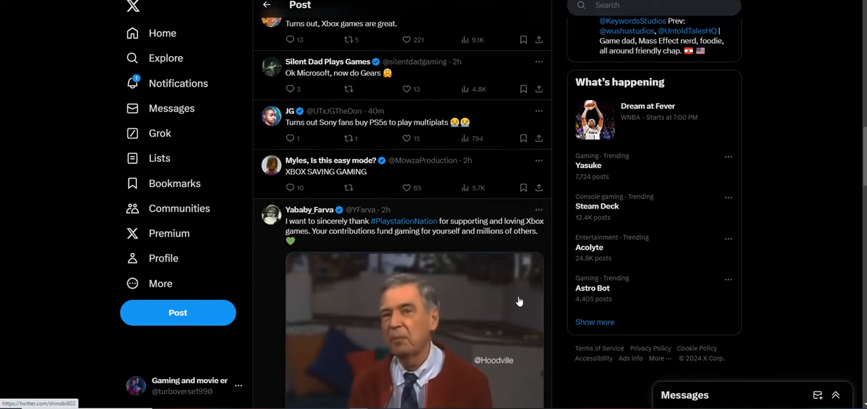
pyautogui.scroll(-3)
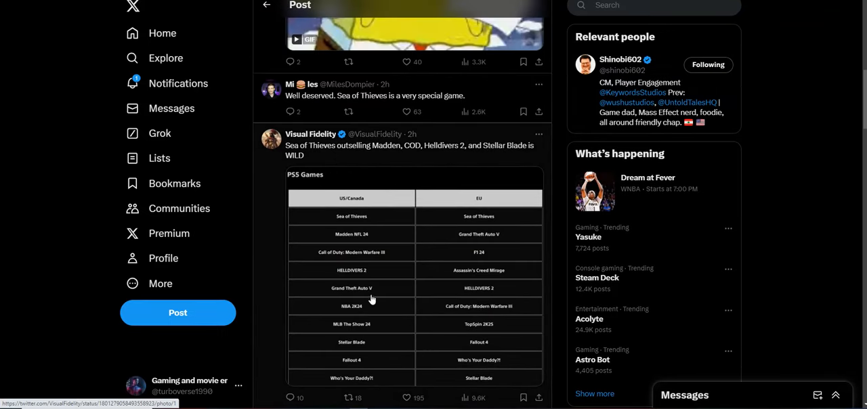
pyautogui.moveTo(364, 237)
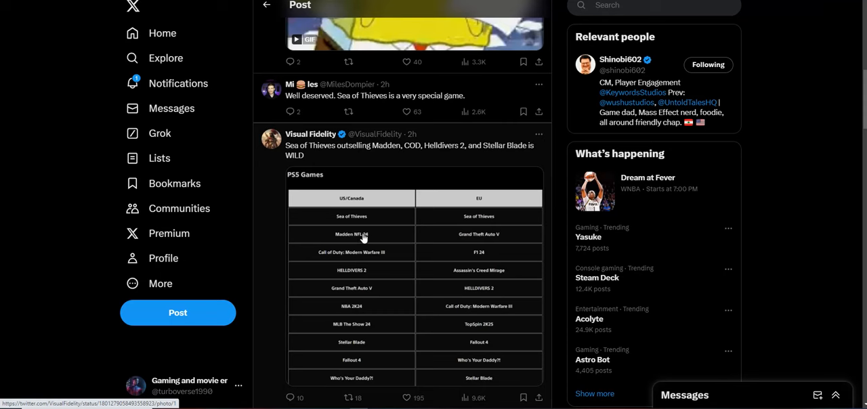
pyautogui.moveTo(369, 236)
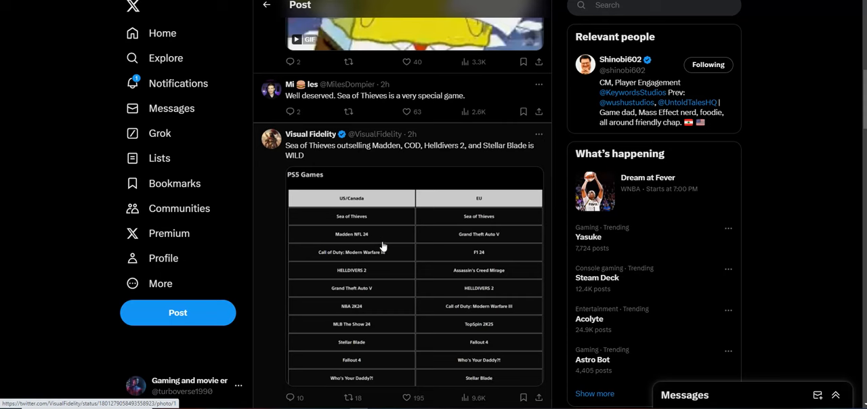
pyautogui.moveTo(398, 313)
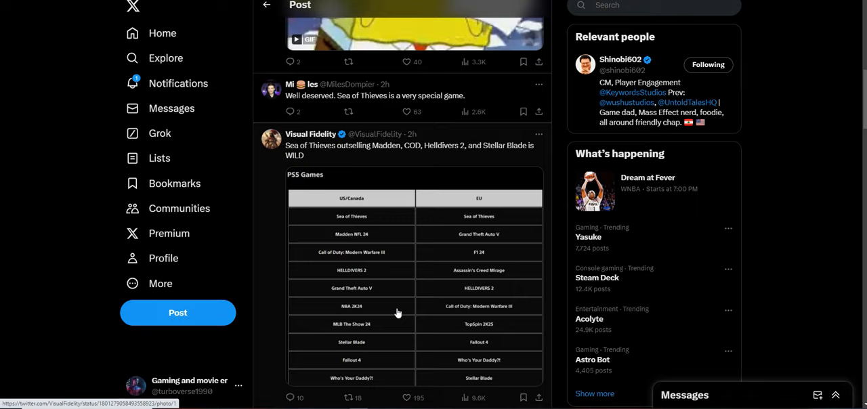
pyautogui.scroll(-3)
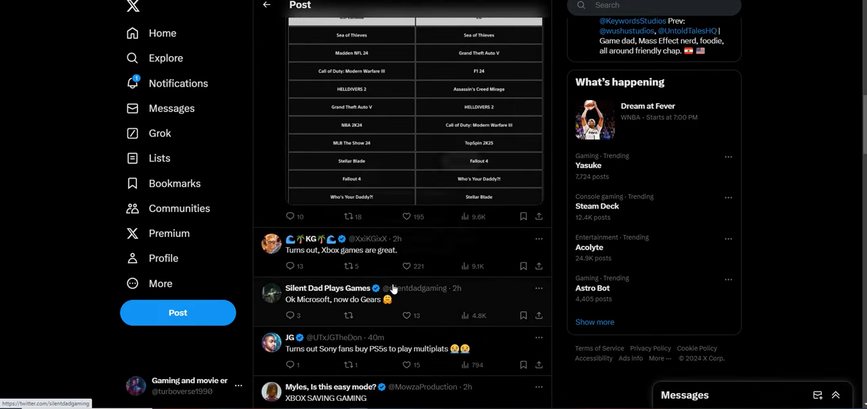
pyautogui.scroll(-3)
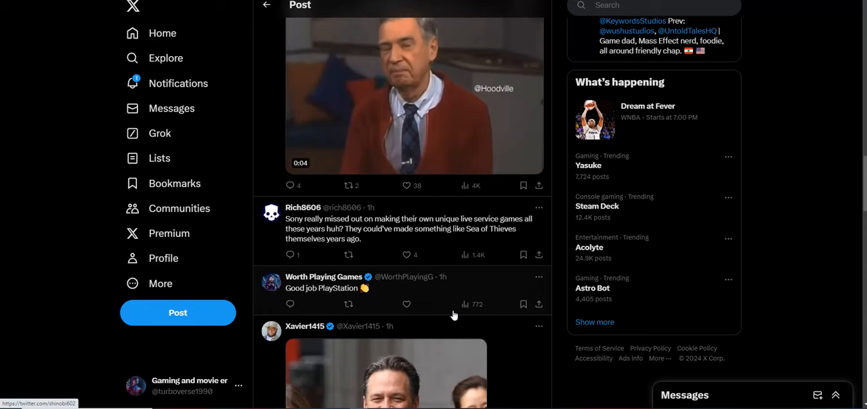
pyautogui.scroll(-3)
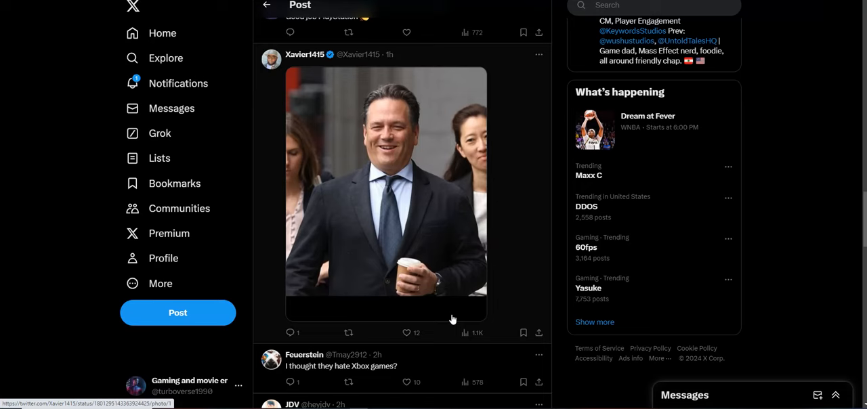
pyautogui.scroll(-3)
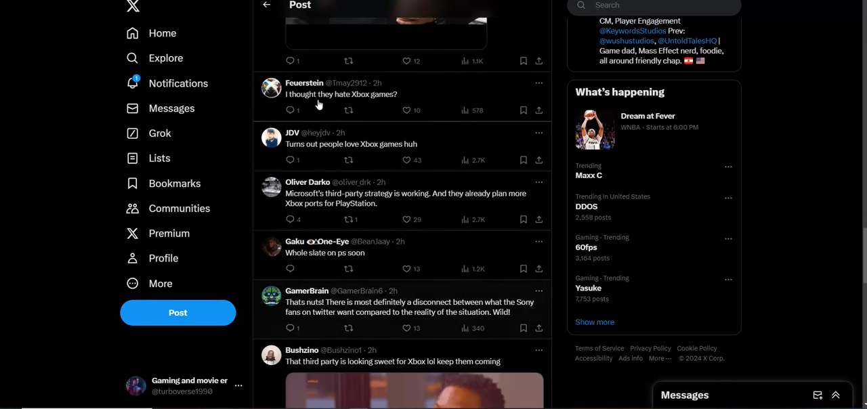
pyautogui.moveTo(395, 116)
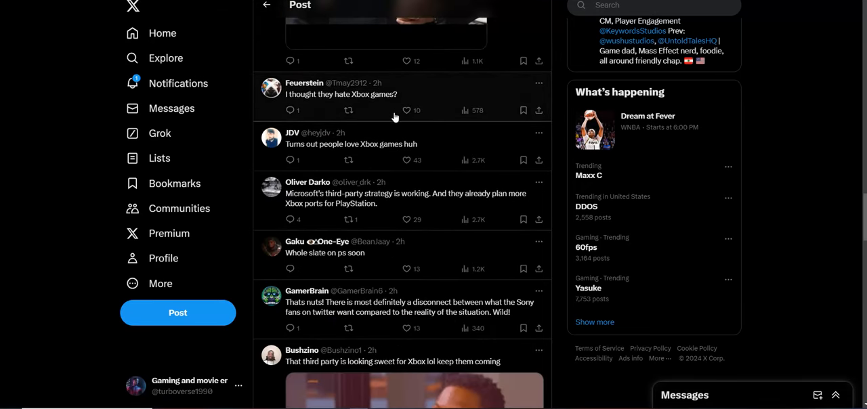
pyautogui.moveTo(398, 103)
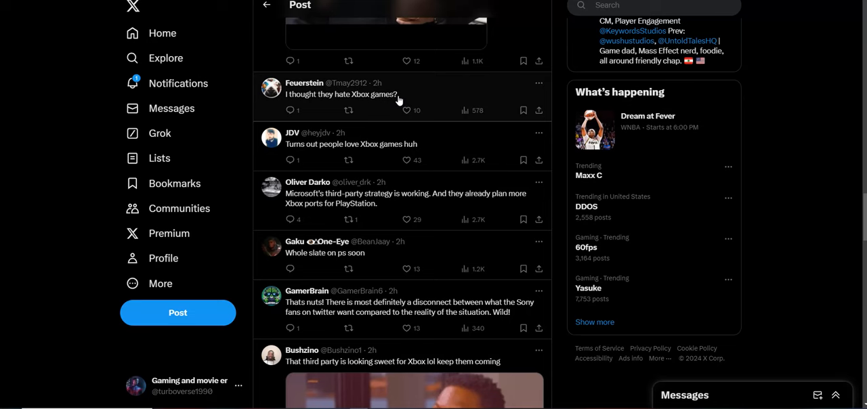
pyautogui.moveTo(488, 163)
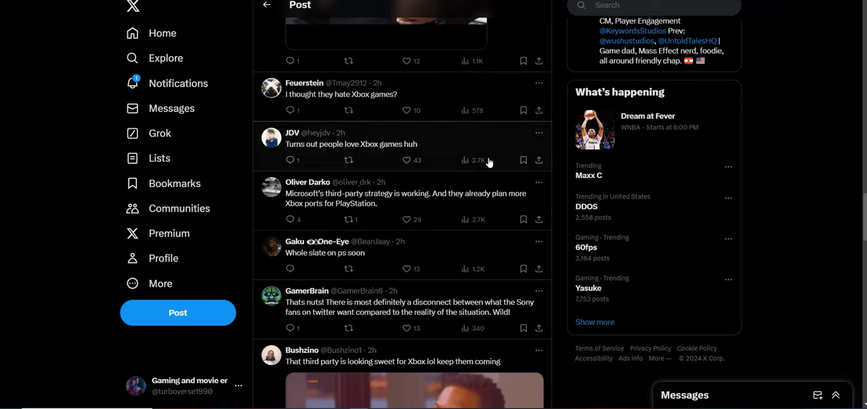
pyautogui.moveTo(397, 168)
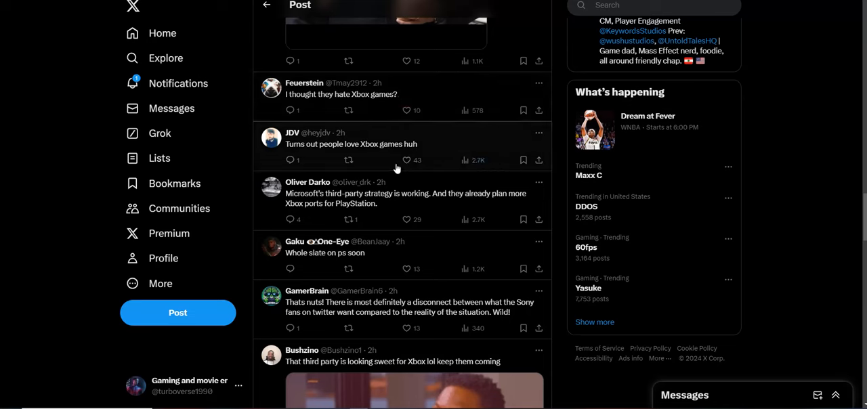
pyautogui.moveTo(461, 136)
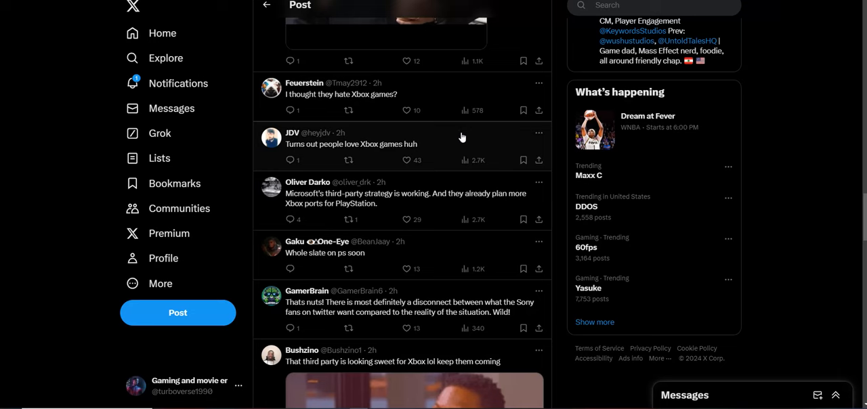
# Scroll past the I LOVE IT GIF, then back to the Rareware tea-sipping GIF reply
pyautogui.scroll(-3)
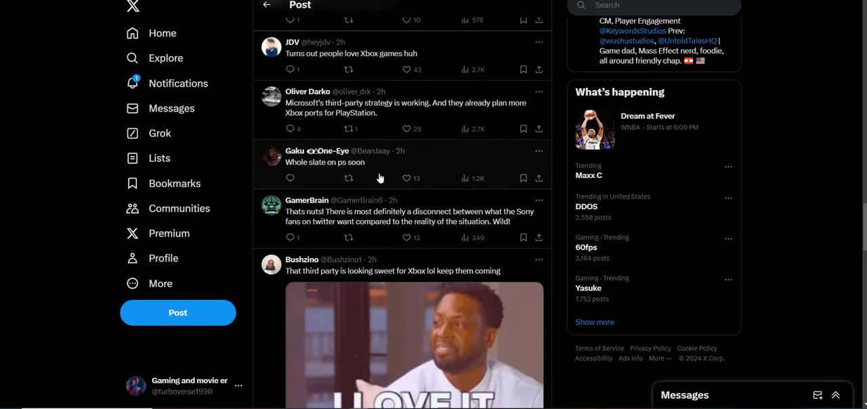
pyautogui.moveTo(459, 181)
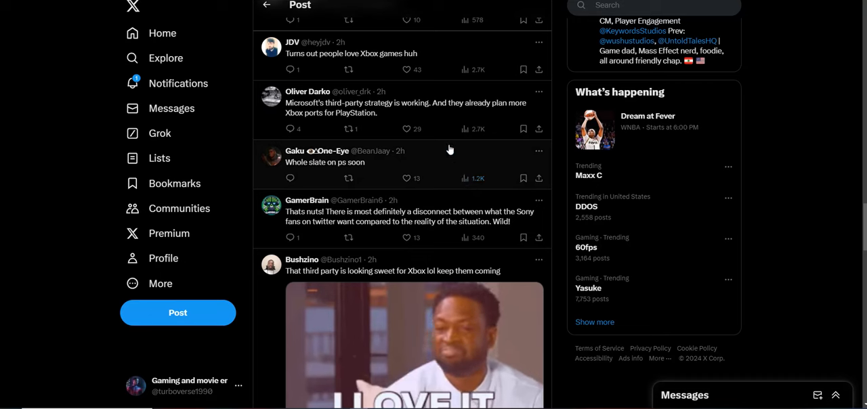
pyautogui.moveTo(453, 159)
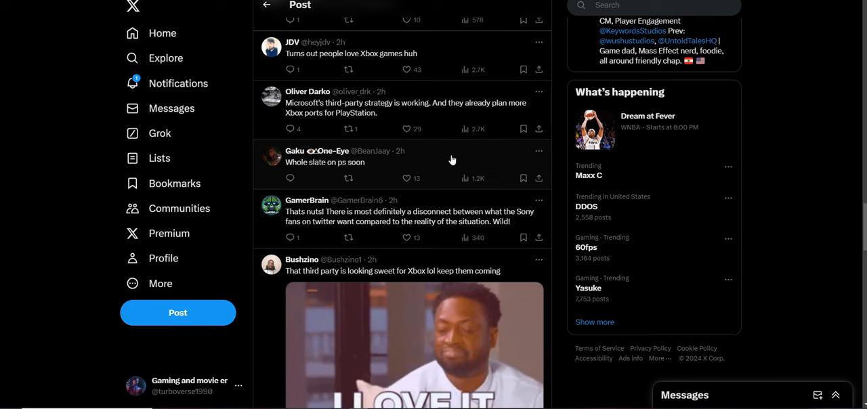
pyautogui.scroll(-3)
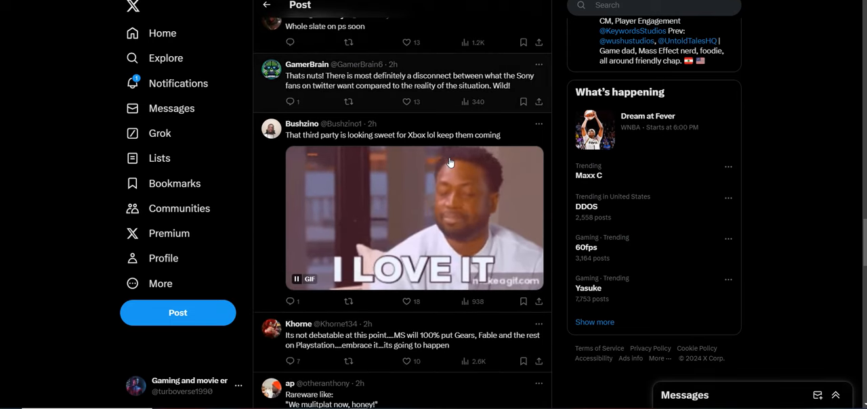
pyautogui.scroll(-3)
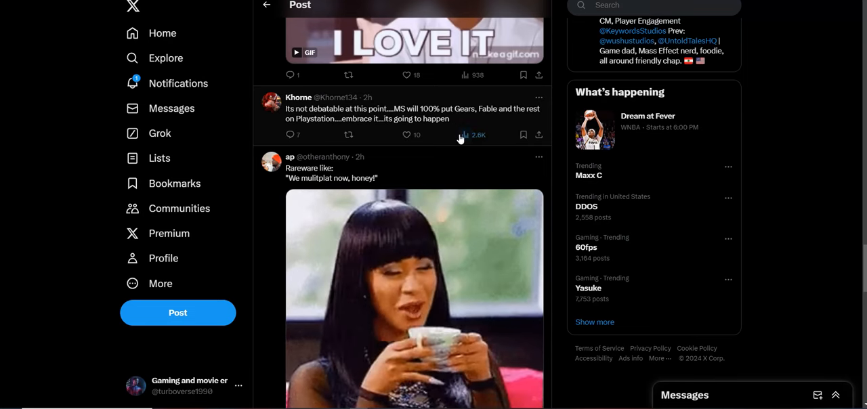
pyautogui.scroll(-3)
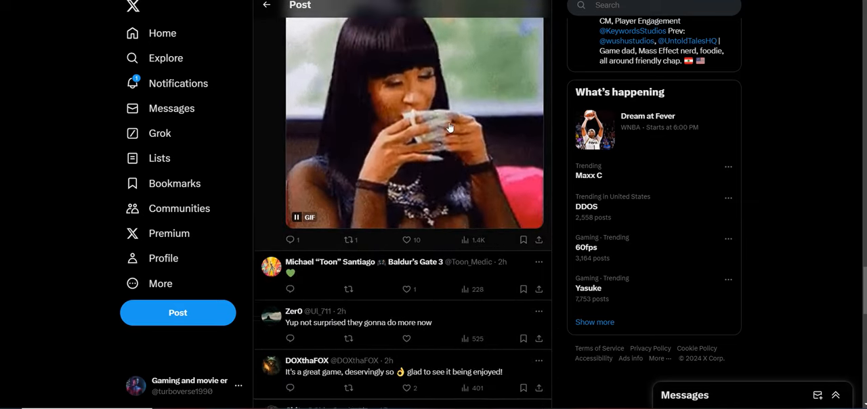
pyautogui.scroll(3)
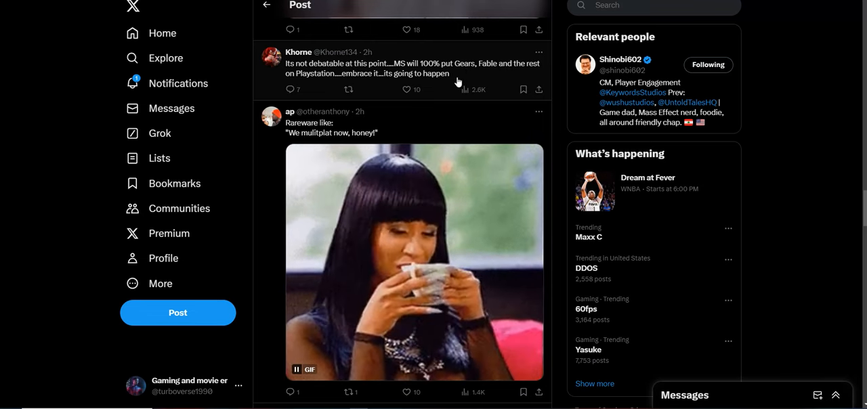
# Scroll past the Microsoft logo photo to the physical-version and Halo/Gears replies
pyautogui.scroll(-3)
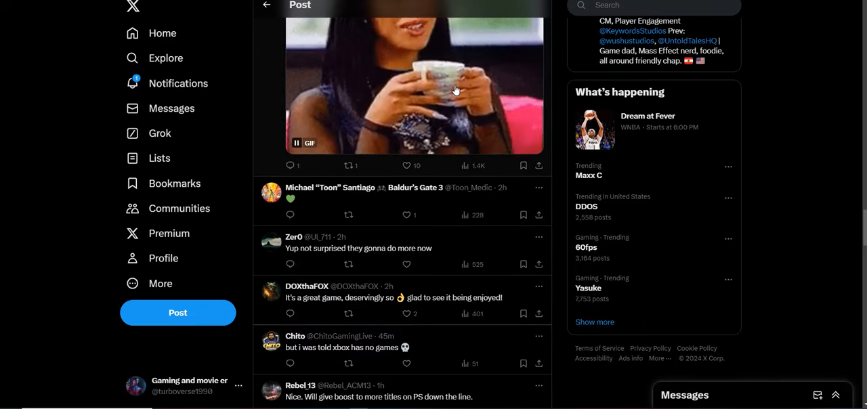
pyautogui.scroll(-3)
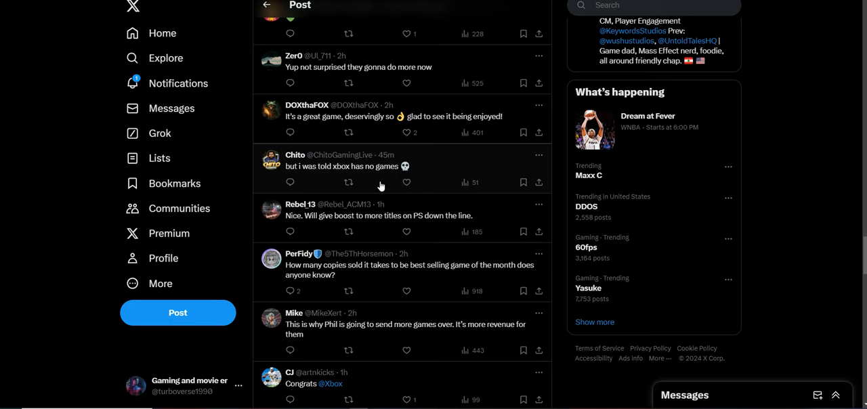
pyautogui.moveTo(437, 166)
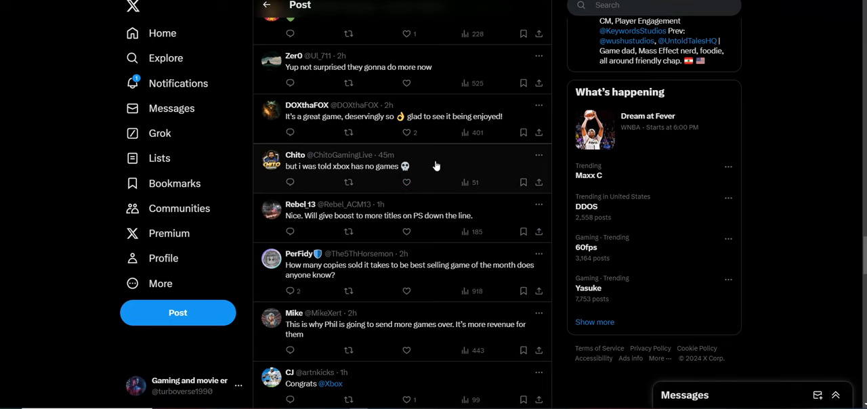
pyautogui.scroll(-3)
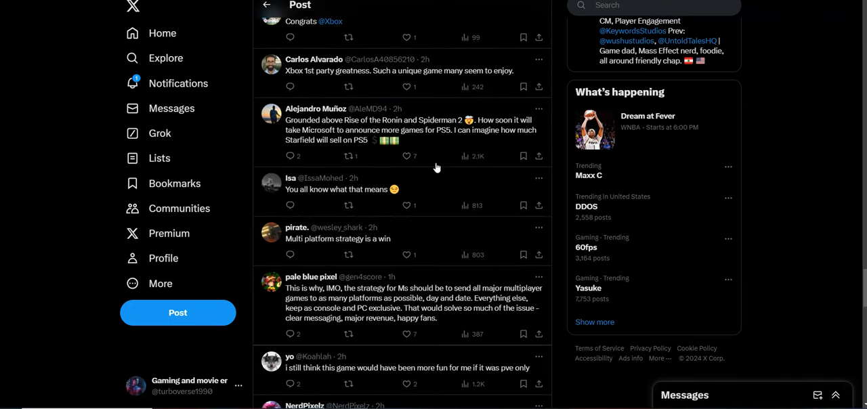
pyautogui.scroll(-3)
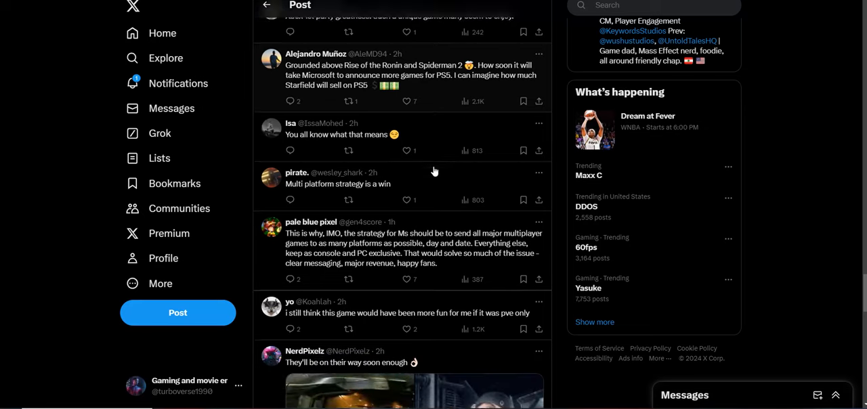
pyautogui.scroll(-3)
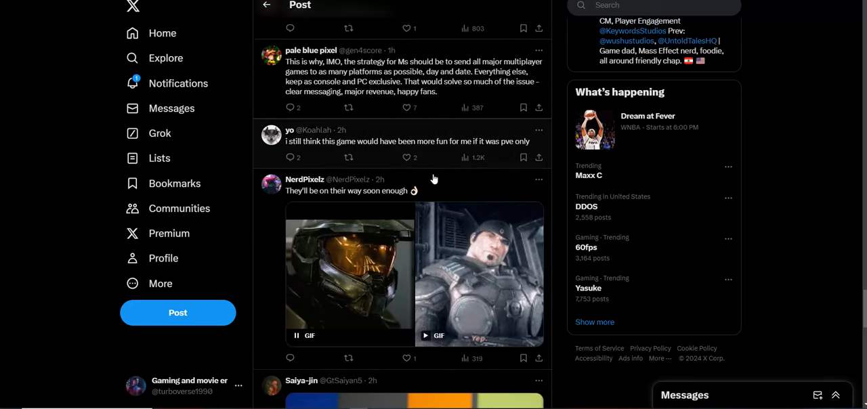
pyautogui.scroll(-3)
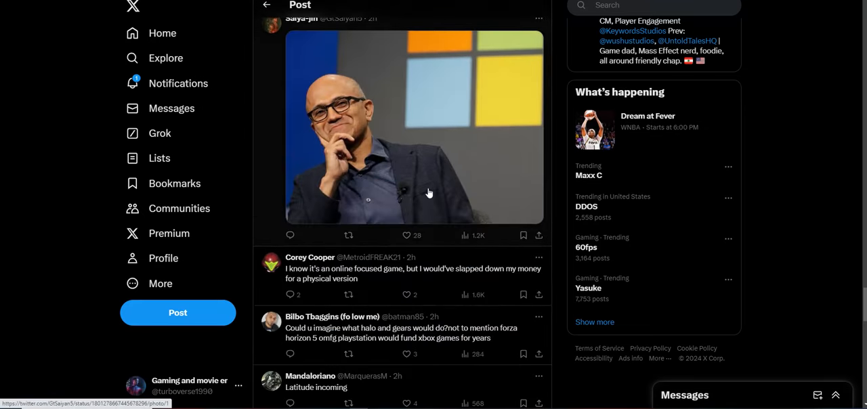
pyautogui.moveTo(430, 186)
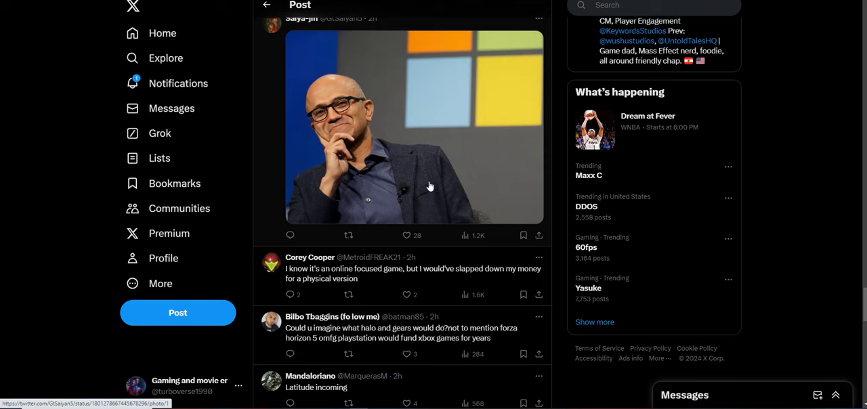
pyautogui.scroll(-3)
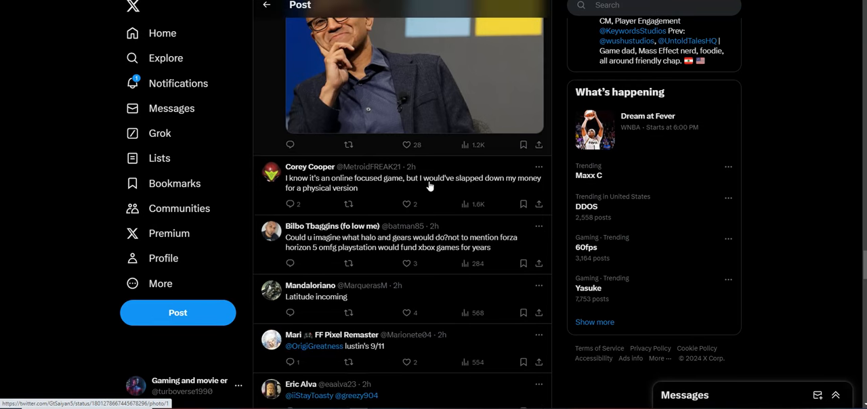
pyautogui.scroll(-3)
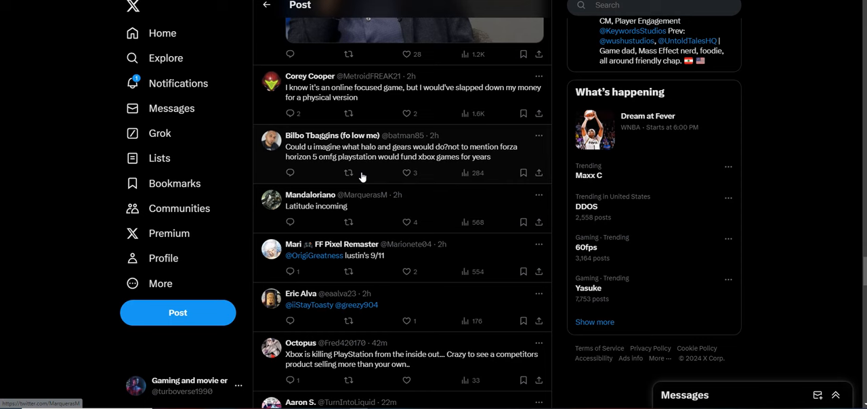
pyautogui.moveTo(428, 162)
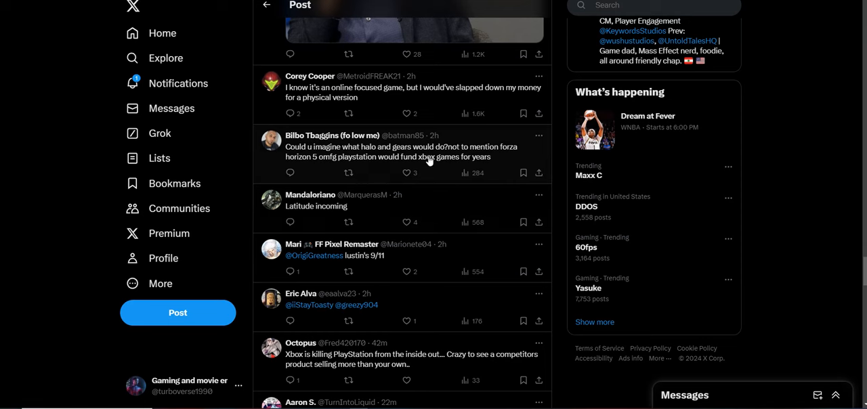
pyautogui.moveTo(502, 155)
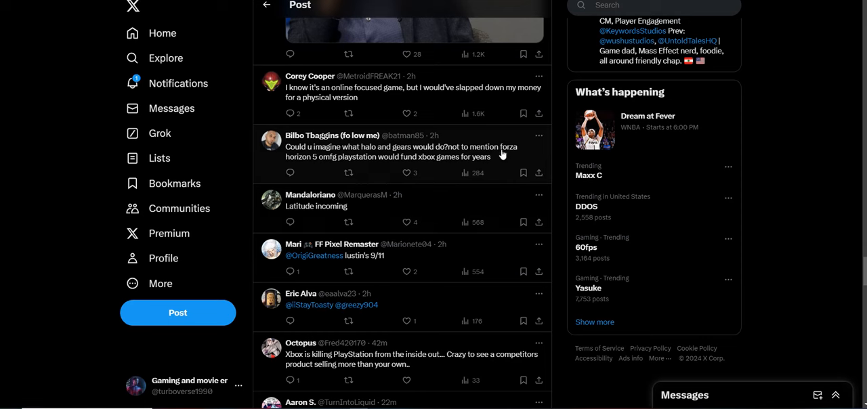
pyautogui.moveTo(497, 159)
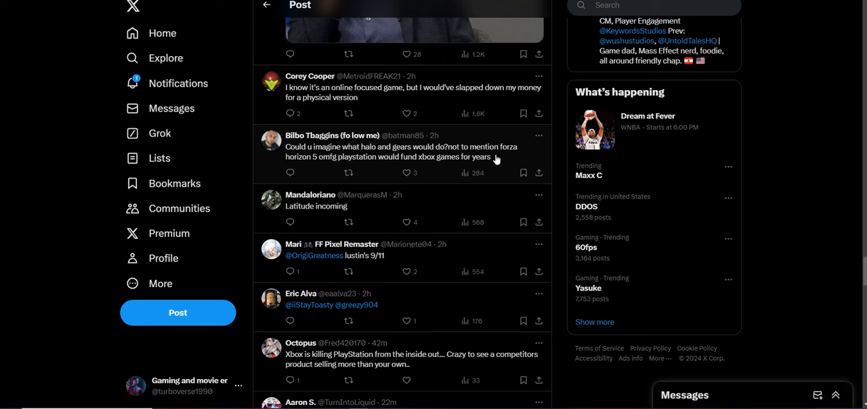
pyautogui.moveTo(486, 182)
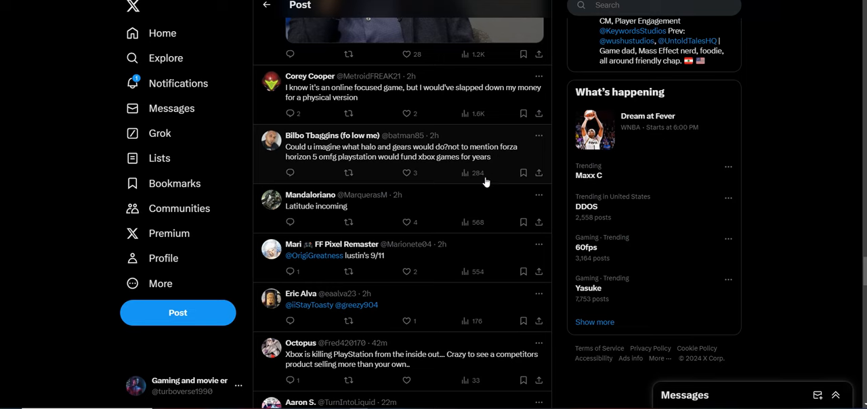
# Scroll down through replies mentioning Killer Instinct, Forza and Game Pass
pyautogui.scroll(-3)
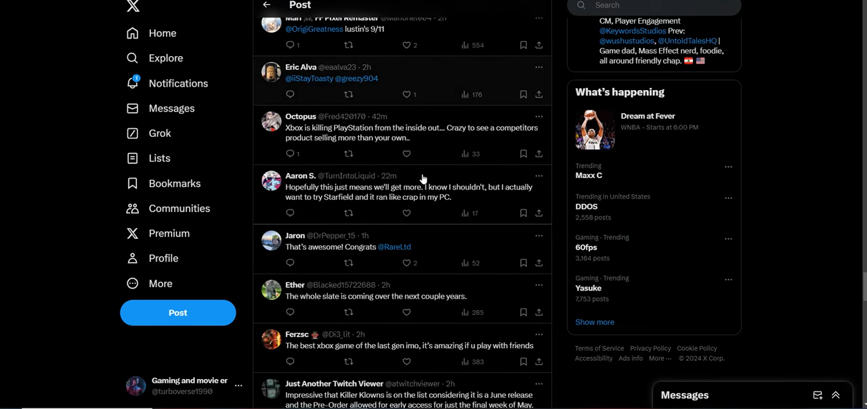
pyautogui.scroll(-3)
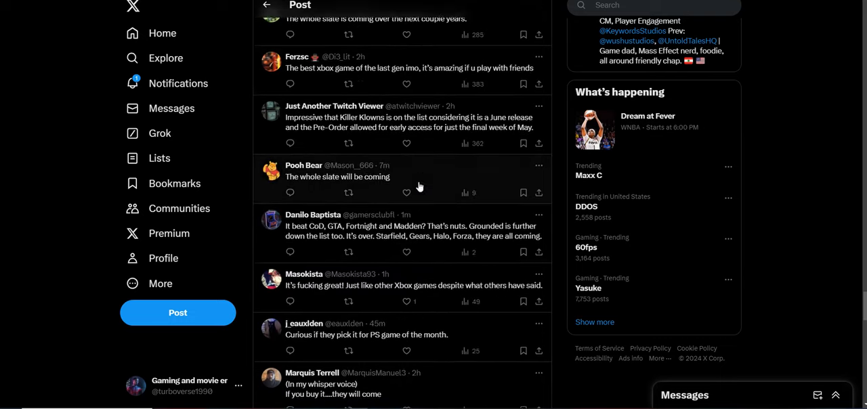
pyautogui.scroll(-3)
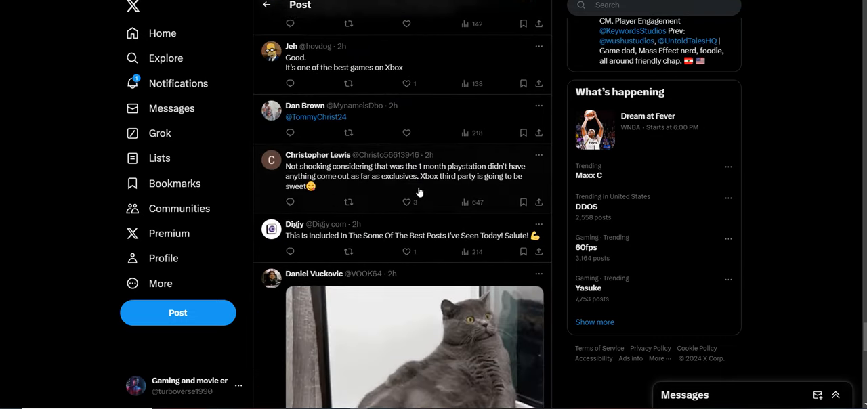
pyautogui.scroll(-3)
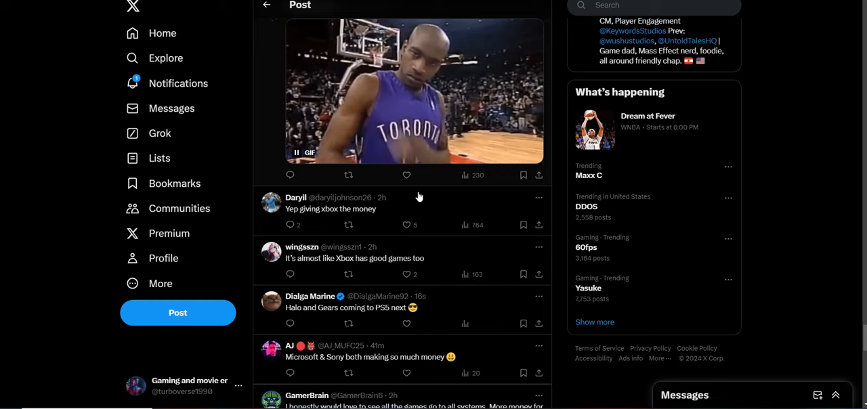
pyautogui.scroll(-3)
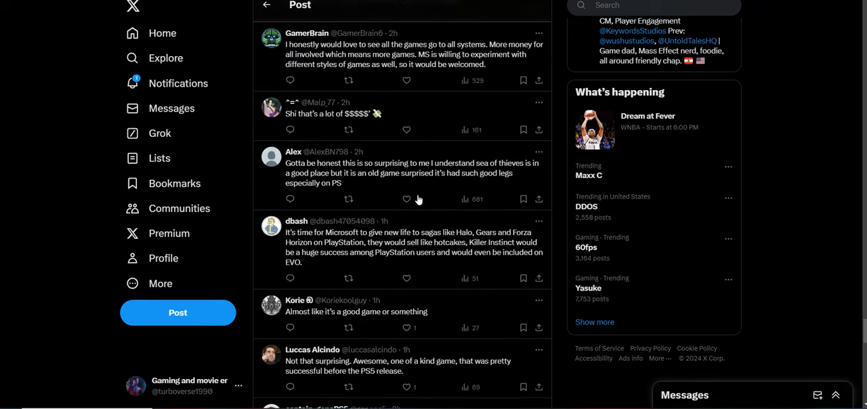
pyautogui.scroll(-3)
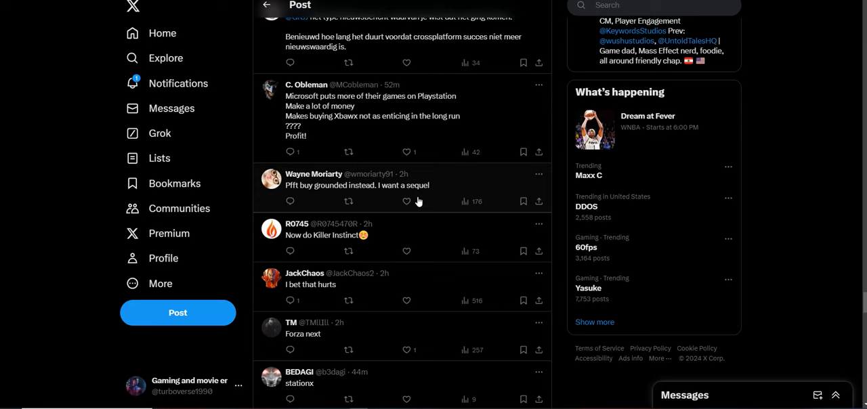
# Reach the headset-man GIF reply and resume its paused playback
pyautogui.scroll(-3)
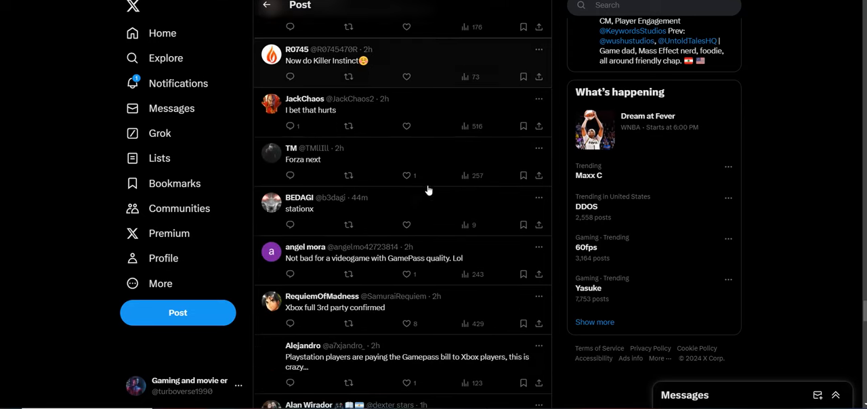
pyautogui.scroll(-3)
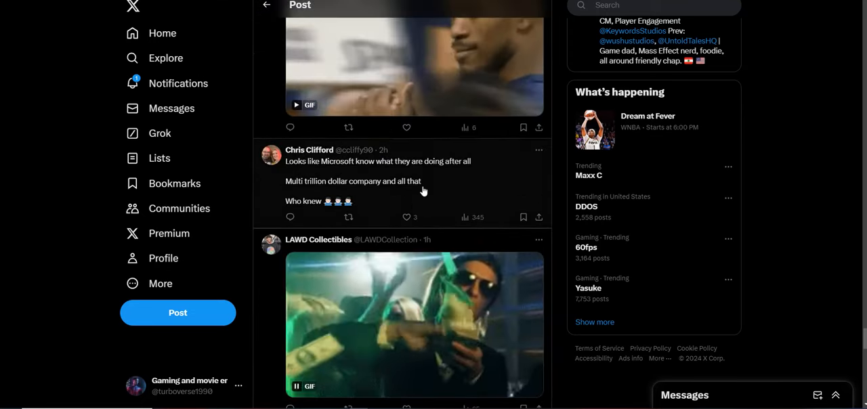
pyautogui.scroll(-3)
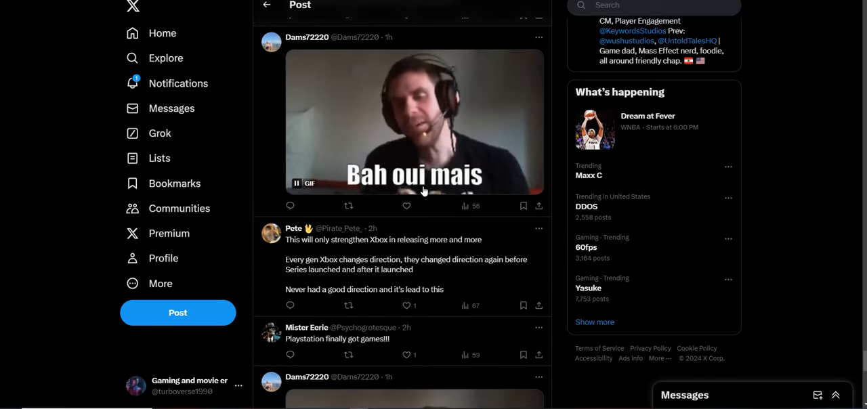
pyautogui.scroll(-3)
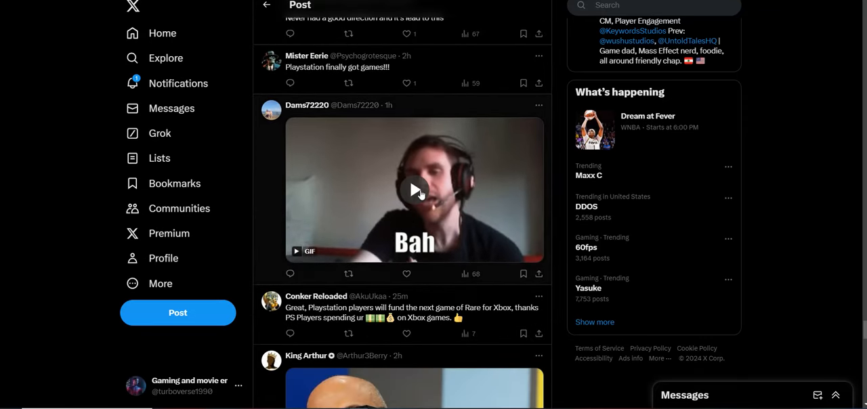
pyautogui.click(414, 190)
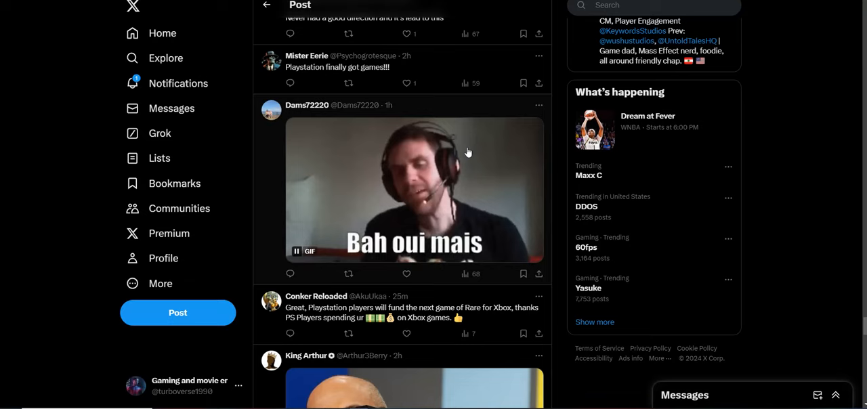
pyautogui.scroll(-3)
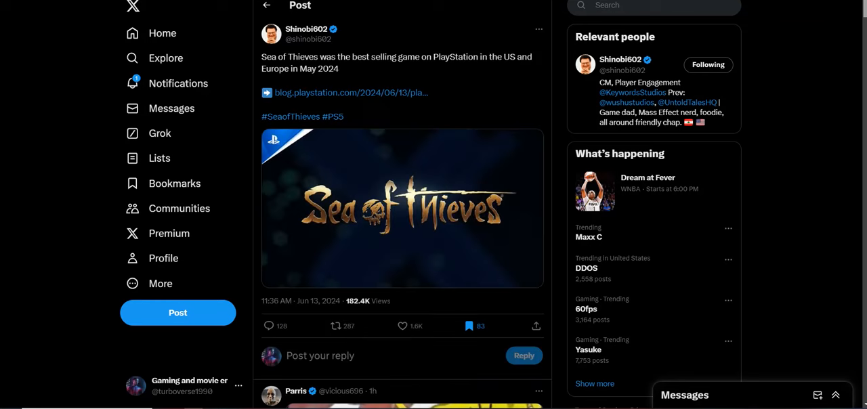
pyautogui.moveTo(687, 42)
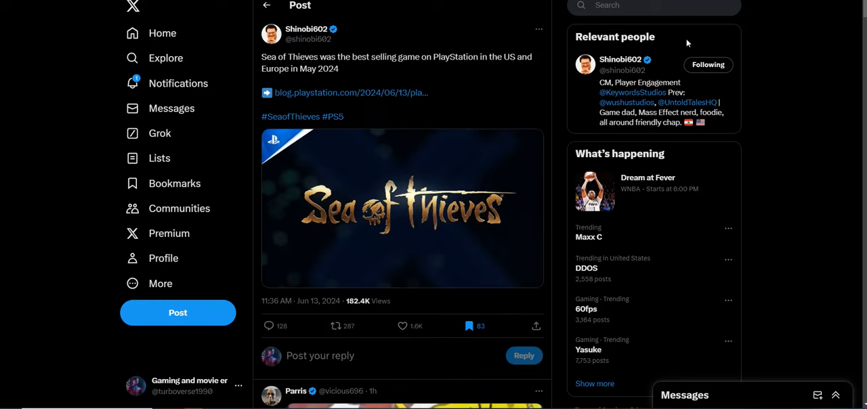
# Open View post engagements from the Sea of Thieves post's ⋯ menu
pyautogui.click(538, 30)
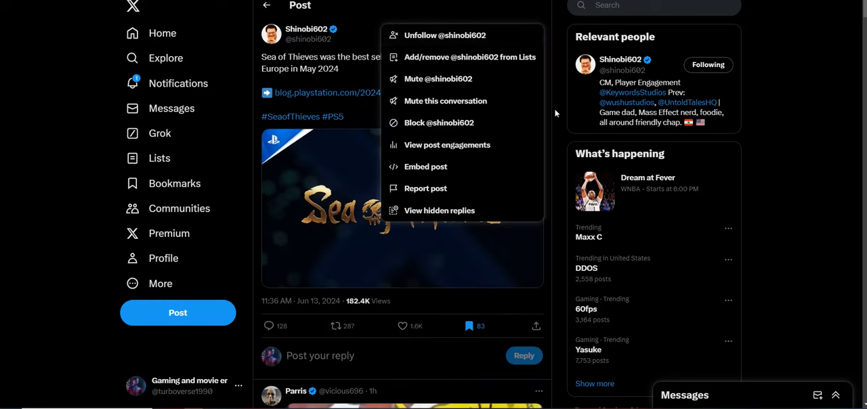
pyautogui.click(447, 144)
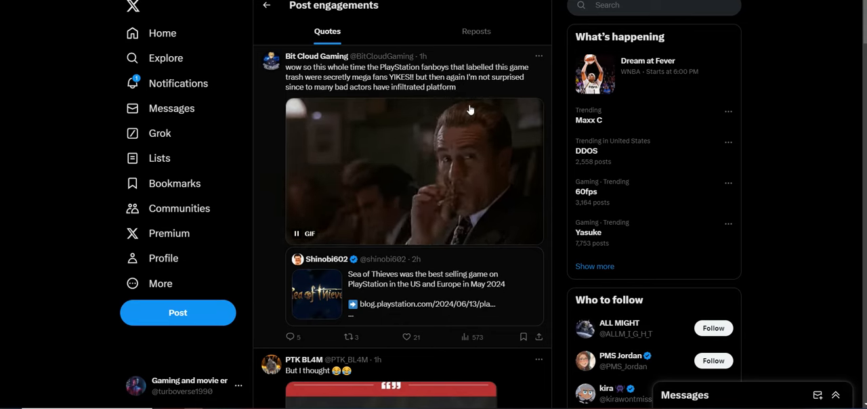
# Scroll the Quotes tab down to the Microsoft fist-bumping quote
pyautogui.scroll(-3)
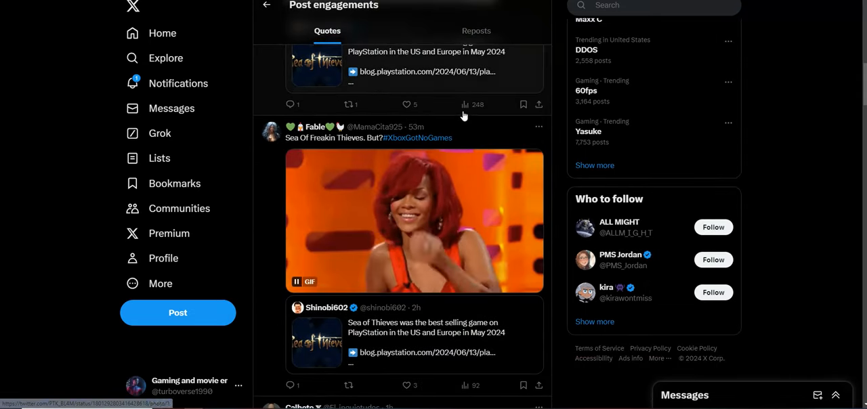
pyautogui.scroll(-3)
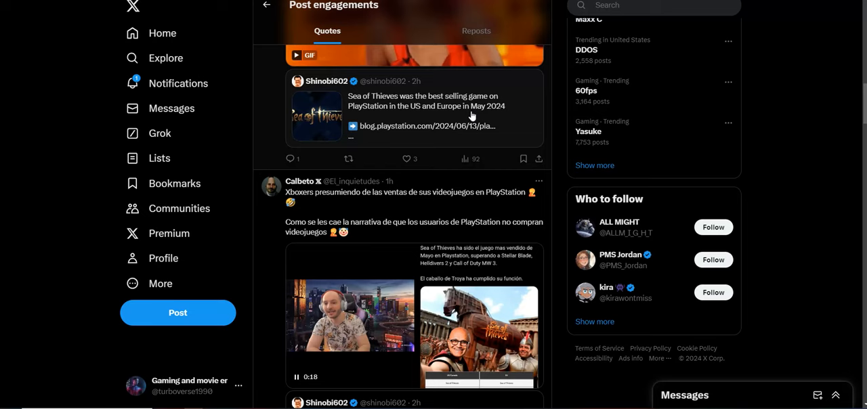
pyautogui.scroll(3)
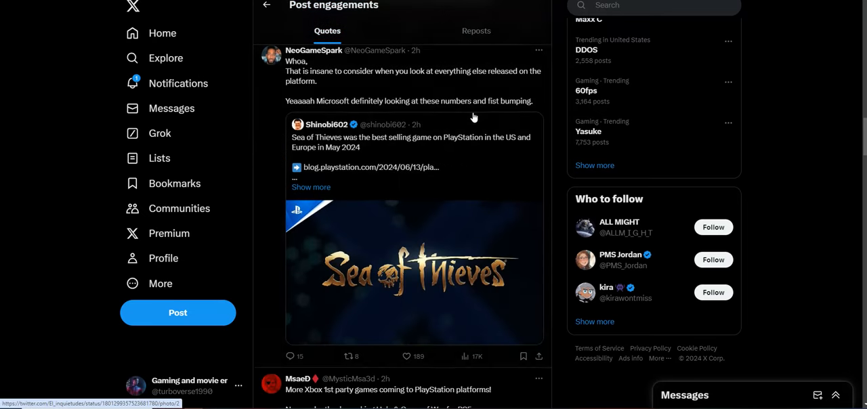
pyautogui.moveTo(398, 95)
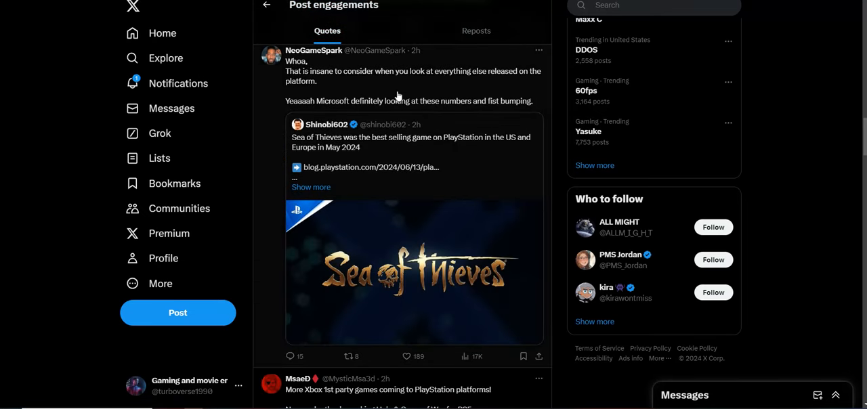
pyautogui.moveTo(470, 80)
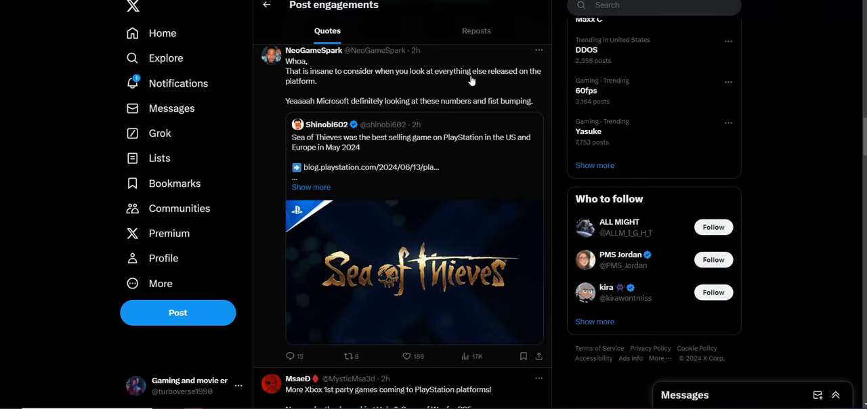
pyautogui.moveTo(431, 92)
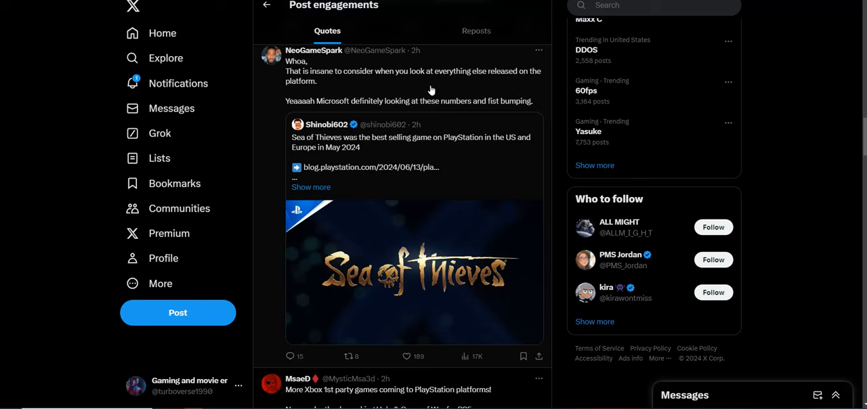
pyautogui.moveTo(453, 95)
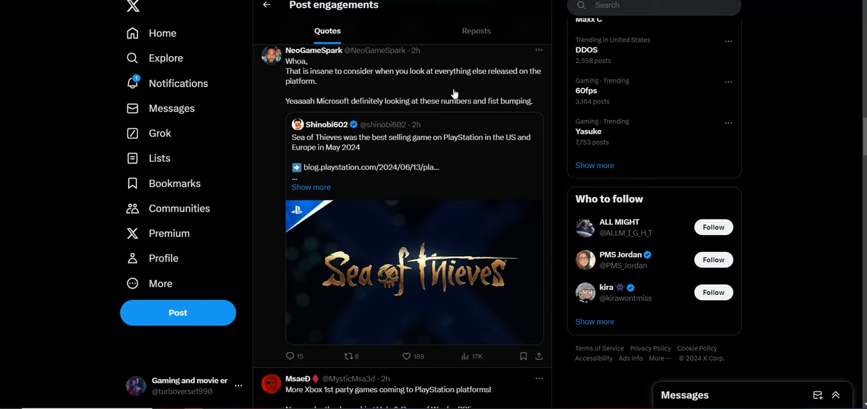
pyautogui.moveTo(365, 167)
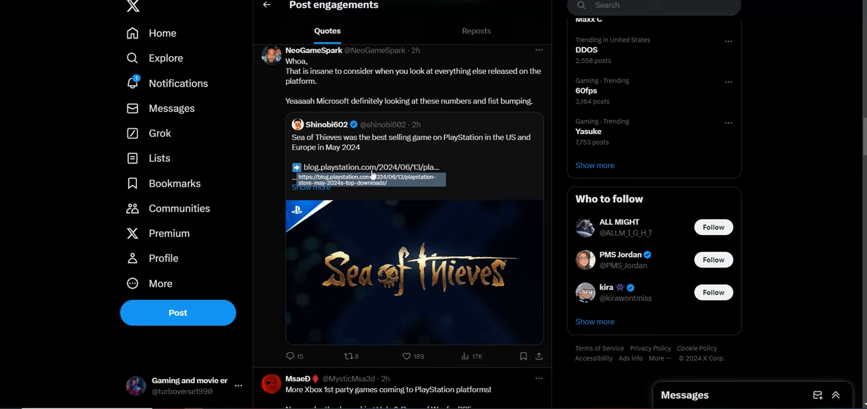
pyautogui.moveTo(471, 151)
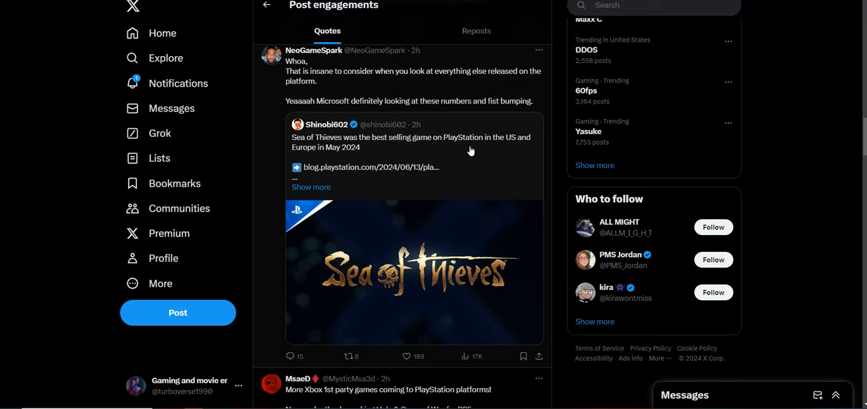
# Scroll the quotes to the #PlaystationNation post saying PlayStation players love Xbox games
pyautogui.scroll(-3)
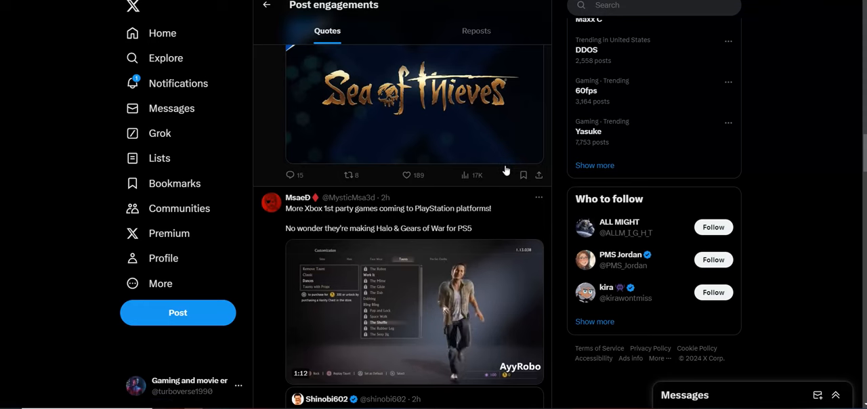
pyautogui.scroll(-3)
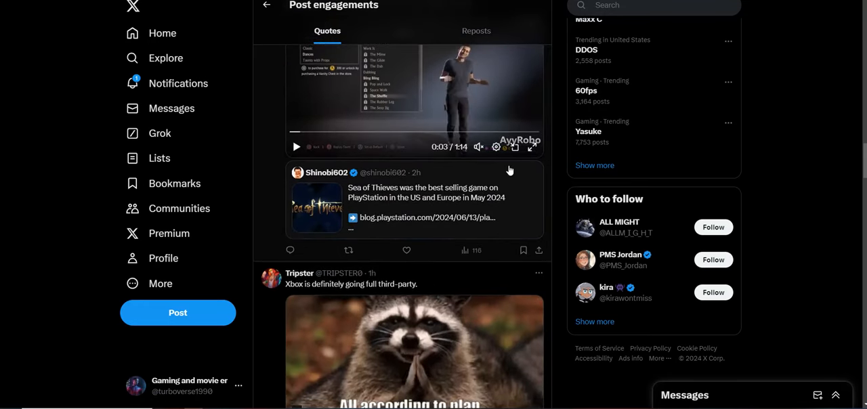
pyautogui.scroll(-3)
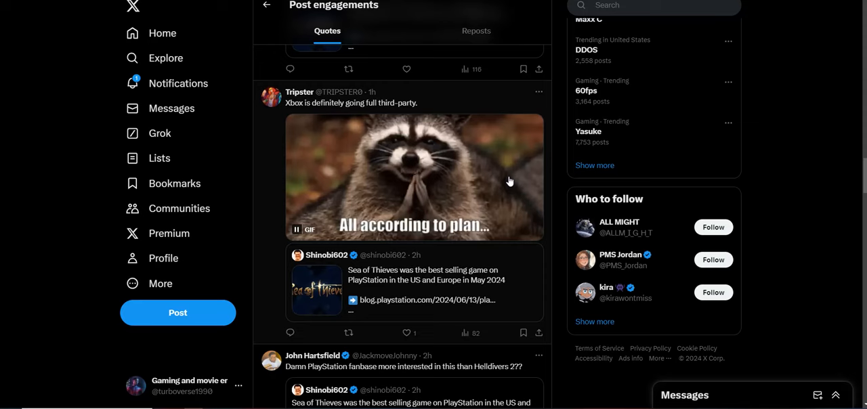
pyautogui.scroll(-3)
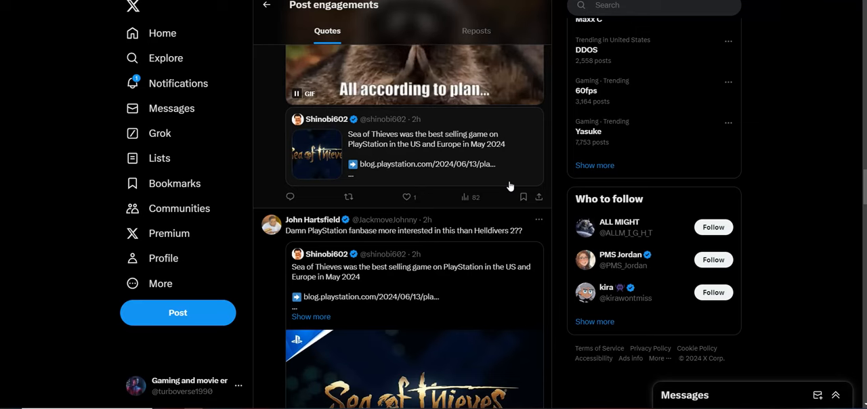
pyautogui.scroll(-3)
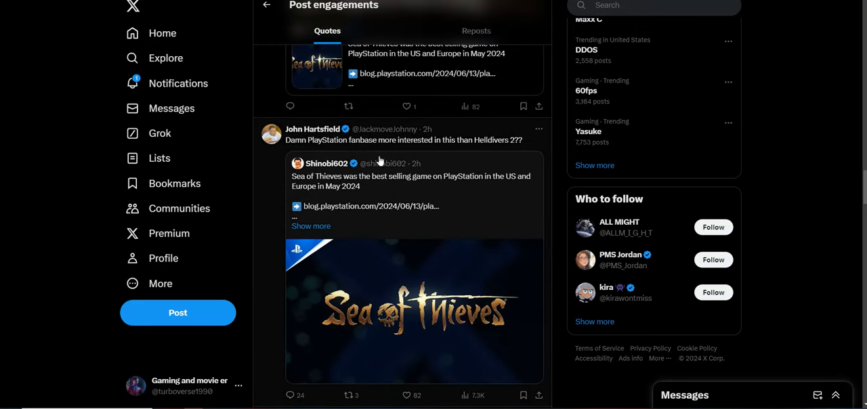
pyautogui.moveTo(467, 150)
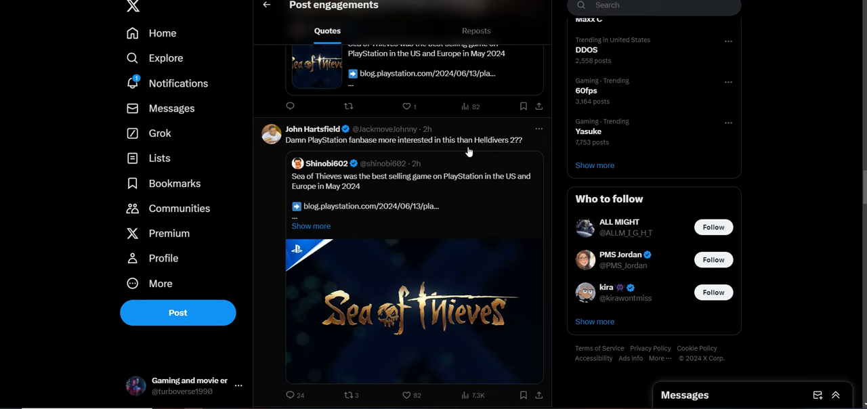
pyautogui.moveTo(531, 162)
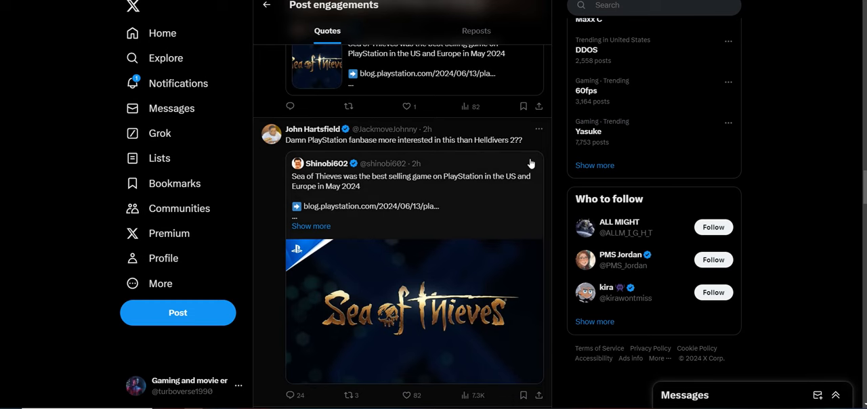
pyautogui.scroll(-3)
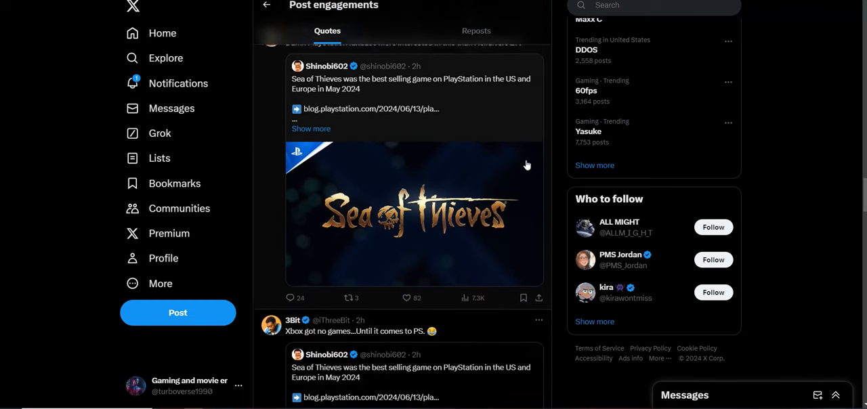
pyautogui.scroll(-3)
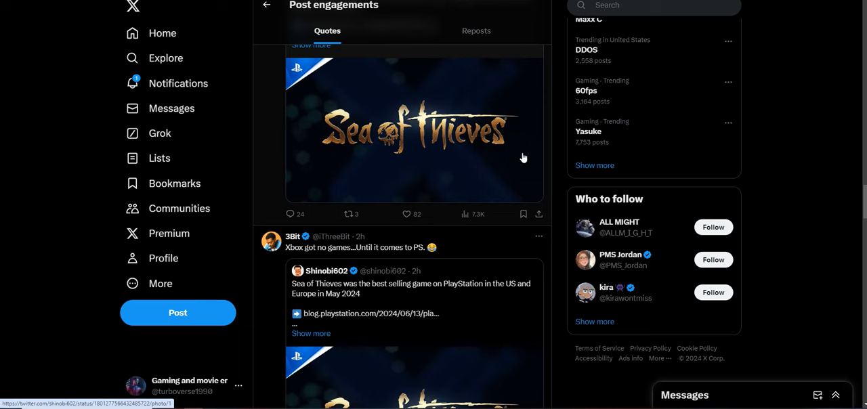
pyautogui.scroll(-3)
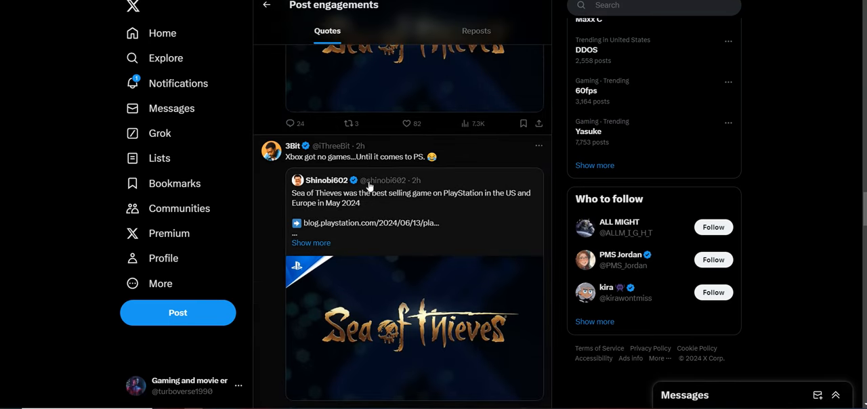
pyautogui.moveTo(485, 148)
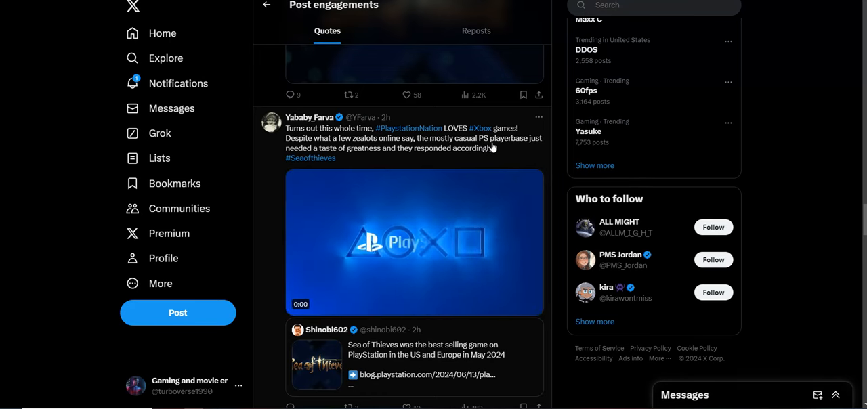
# Play the #PlaystationNation quote's embedded video and scroll past it
pyautogui.click(414, 242)
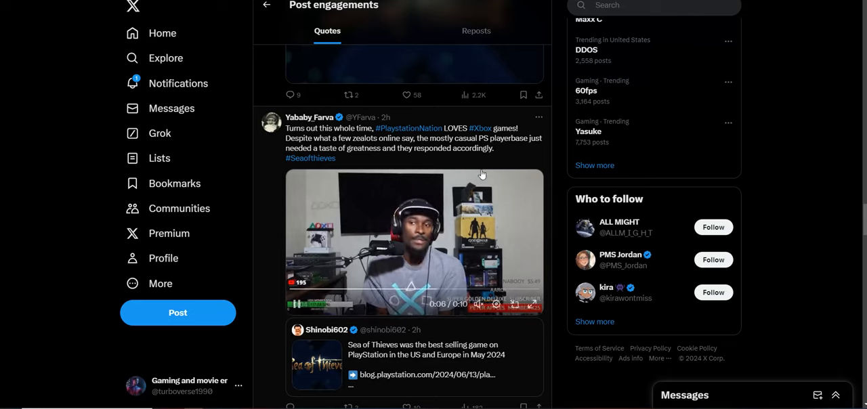
pyautogui.scroll(-3)
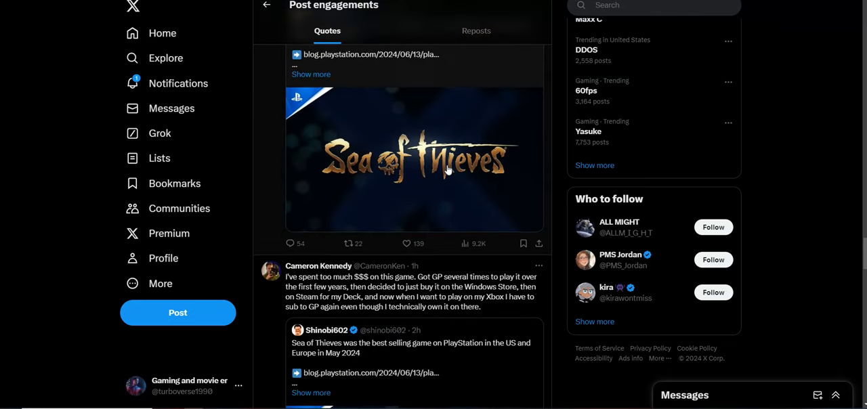
pyautogui.scroll(-3)
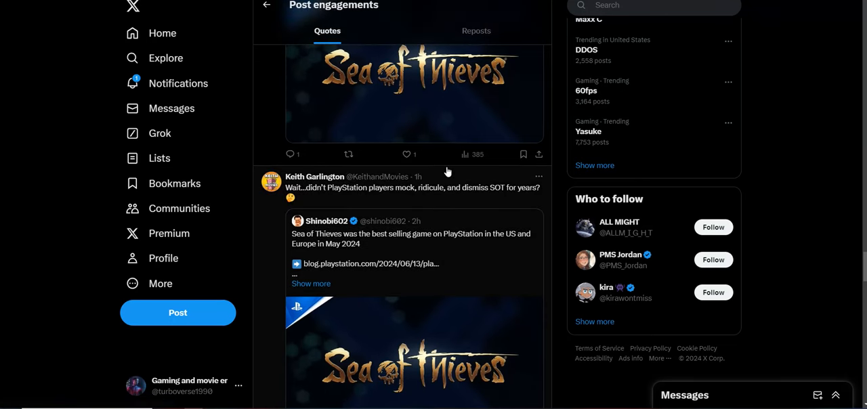
pyautogui.scroll(-3)
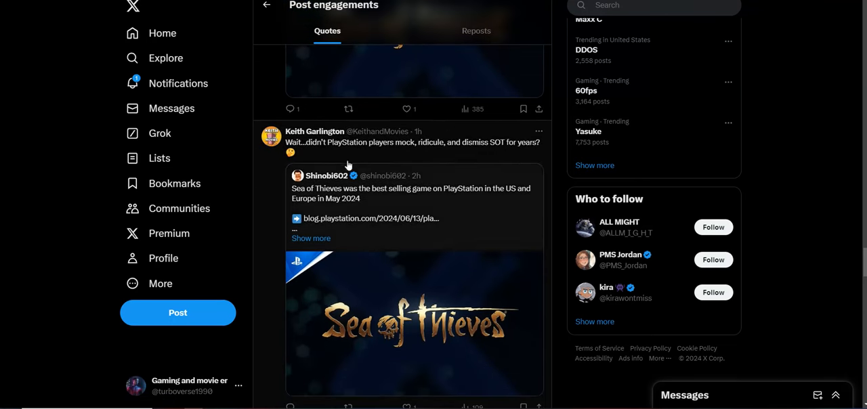
pyautogui.moveTo(406, 148)
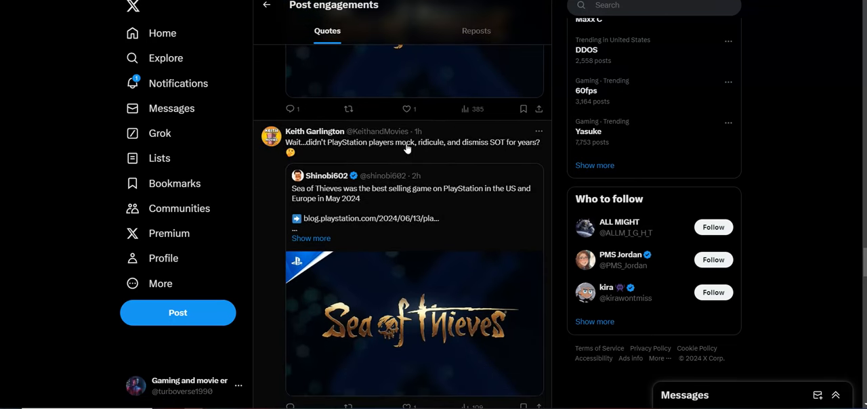
pyautogui.moveTo(467, 145)
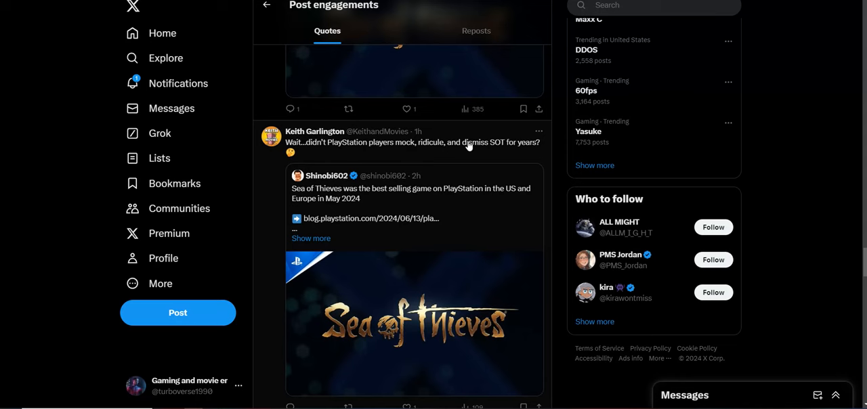
pyautogui.moveTo(463, 148)
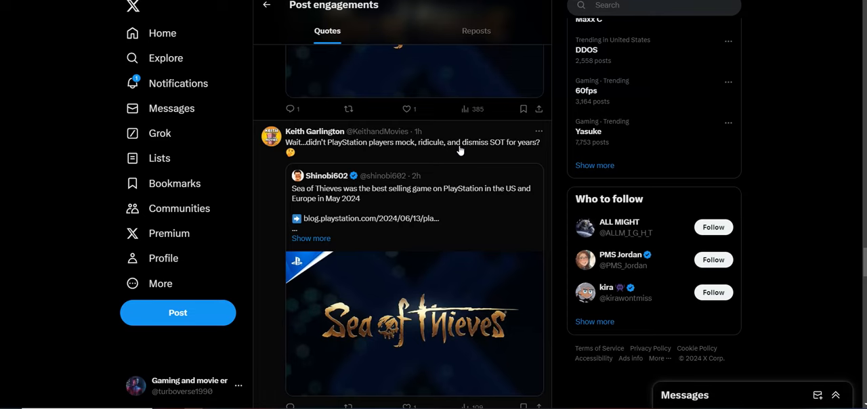
# Scroll the quotes down to 'Sony fans this is not helping your case'
pyautogui.scroll(-3)
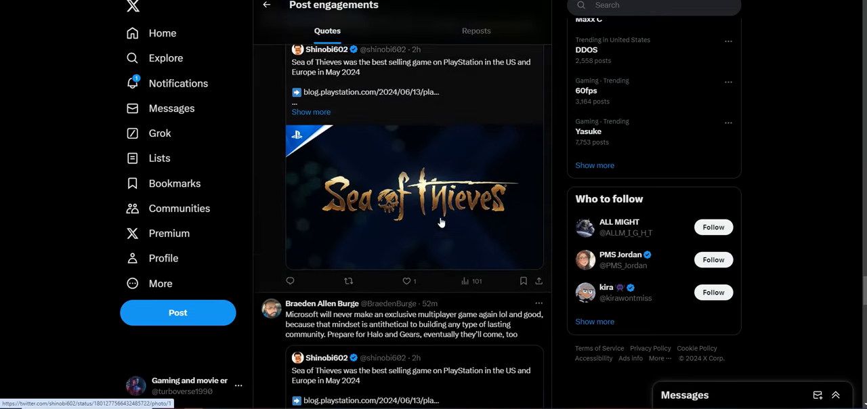
pyautogui.scroll(-3)
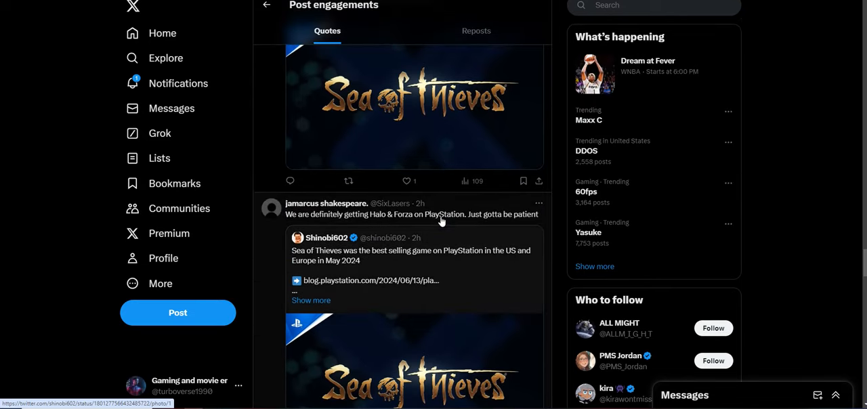
pyautogui.scroll(-3)
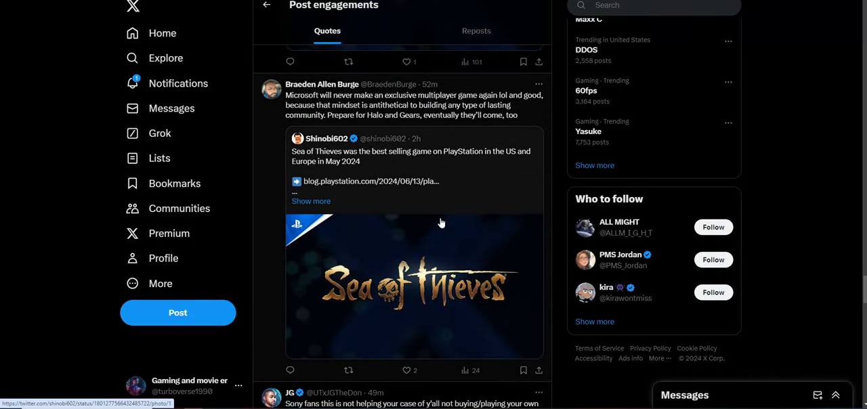
pyautogui.scroll(-3)
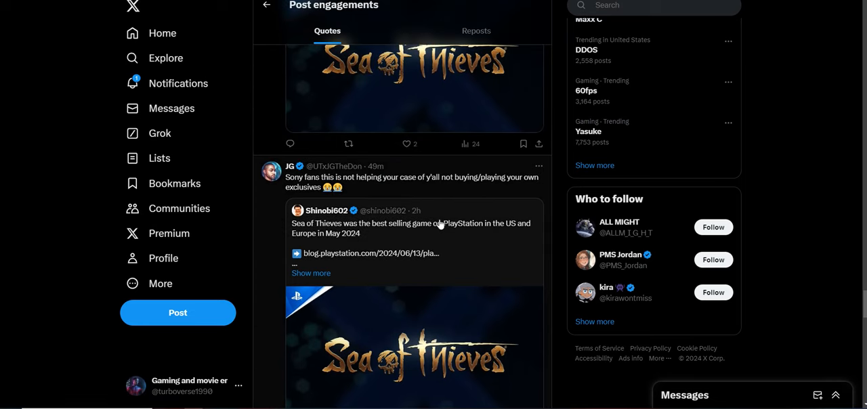
pyautogui.scroll(-3)
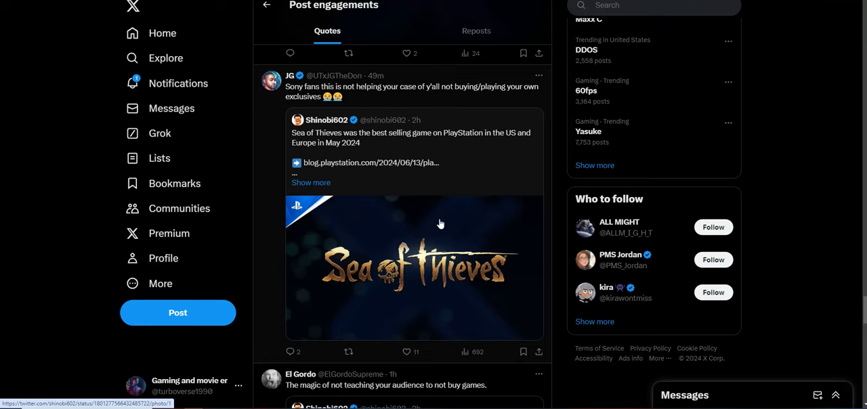
# Scroll past 'Goodbye Xbox consoles' to Kelly's two heart-eyes emoji quote
pyautogui.scroll(-3)
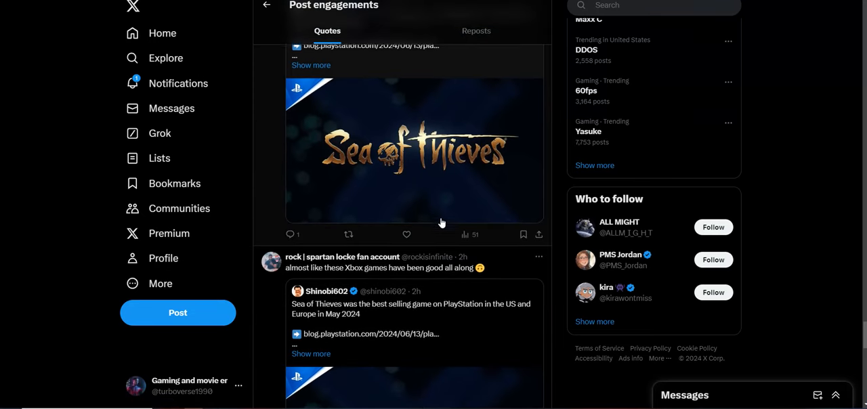
pyautogui.scroll(-3)
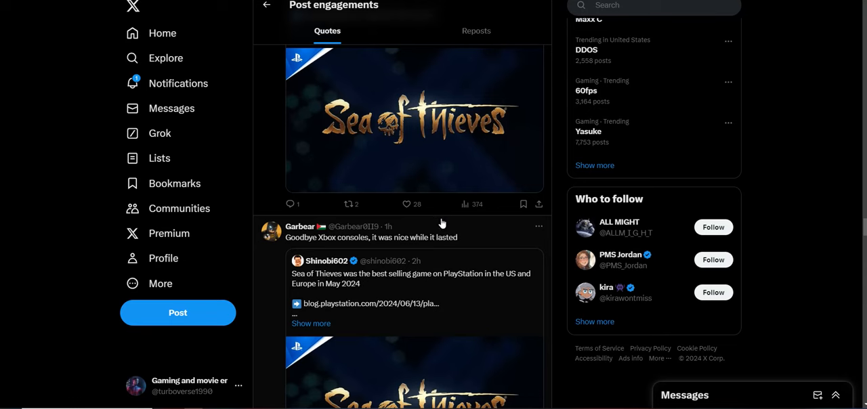
pyautogui.scroll(-3)
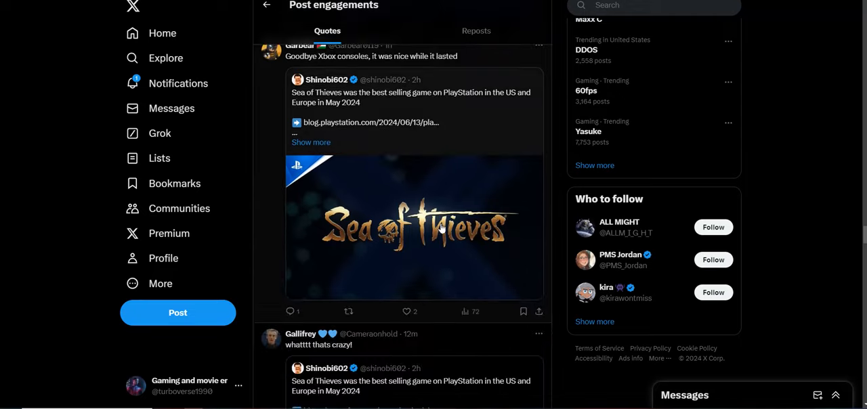
pyautogui.scroll(-3)
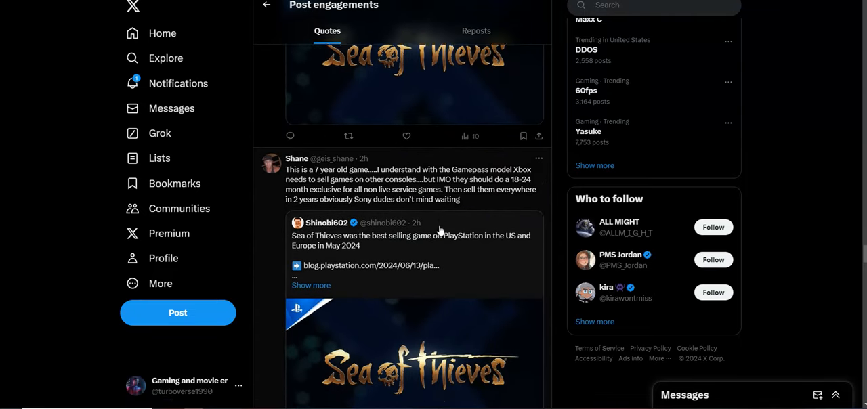
pyautogui.scroll(3)
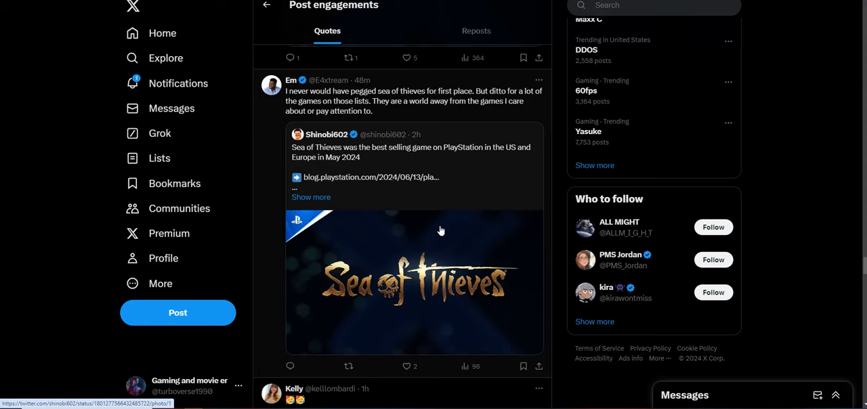
pyautogui.scroll(-3)
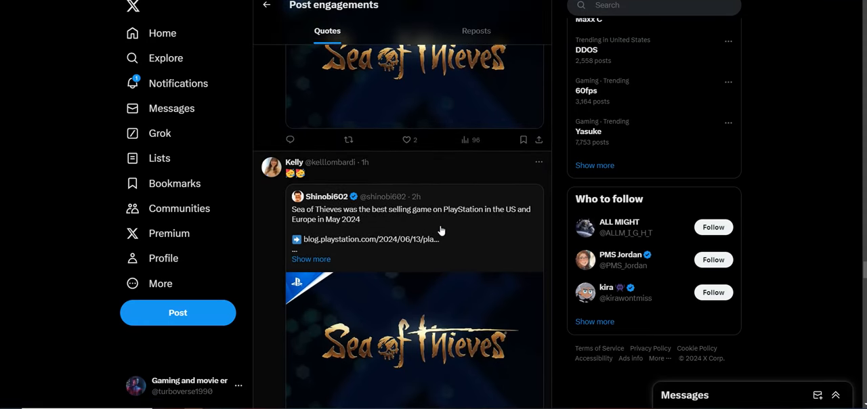
pyautogui.moveTo(737, 107)
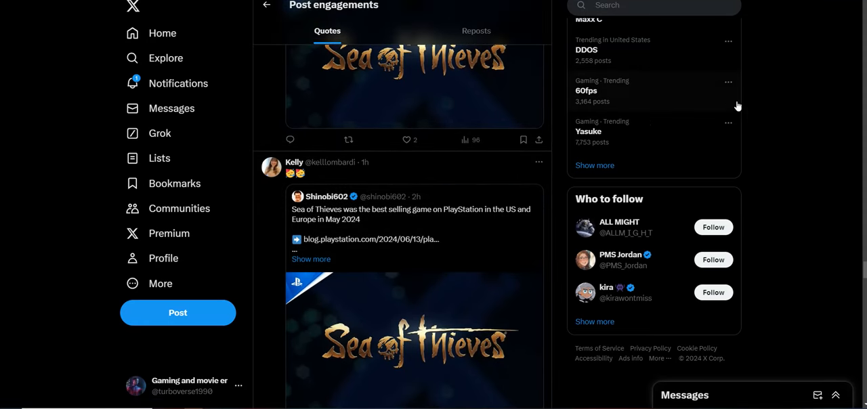
# Open the original Sea of Thieves best-seller post from the embedded quote card
pyautogui.click(411, 213)
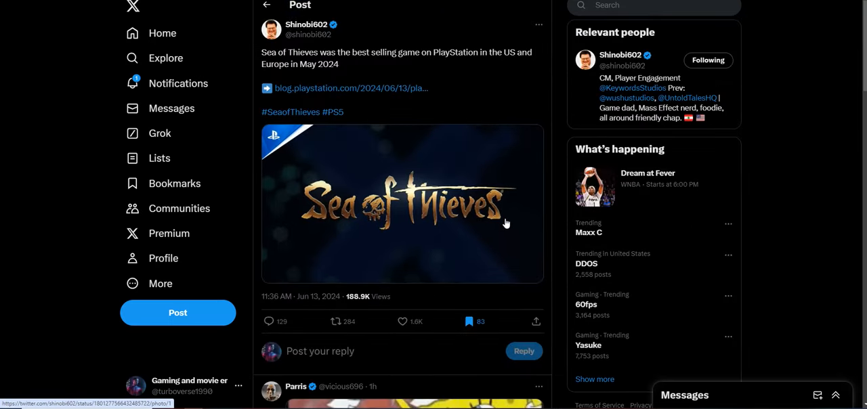
pyautogui.moveTo(502, 216)
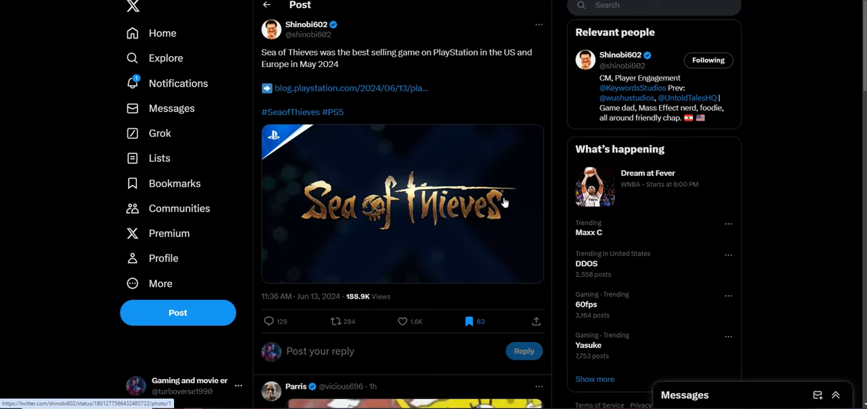
pyautogui.moveTo(615, 115)
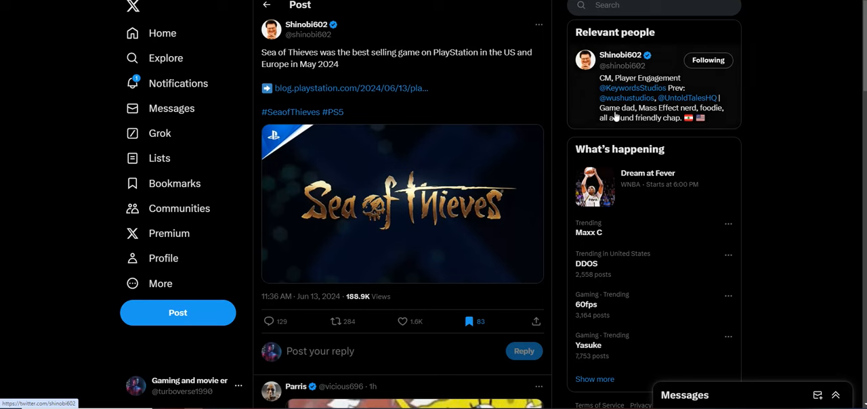
pyautogui.moveTo(862, 103)
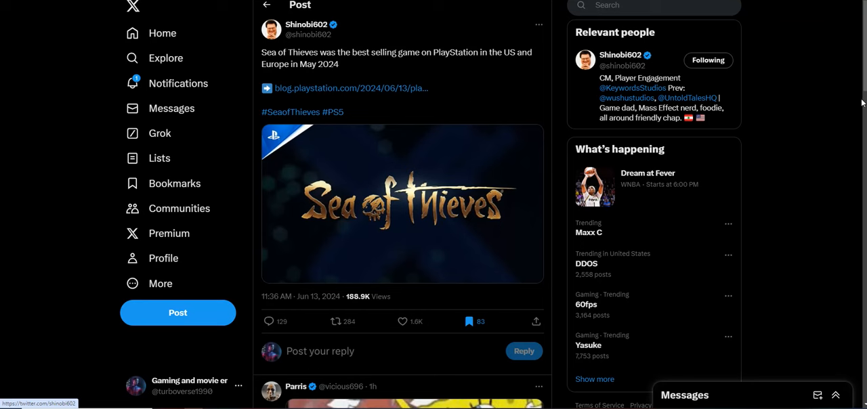
pyautogui.moveTo(862, 102)
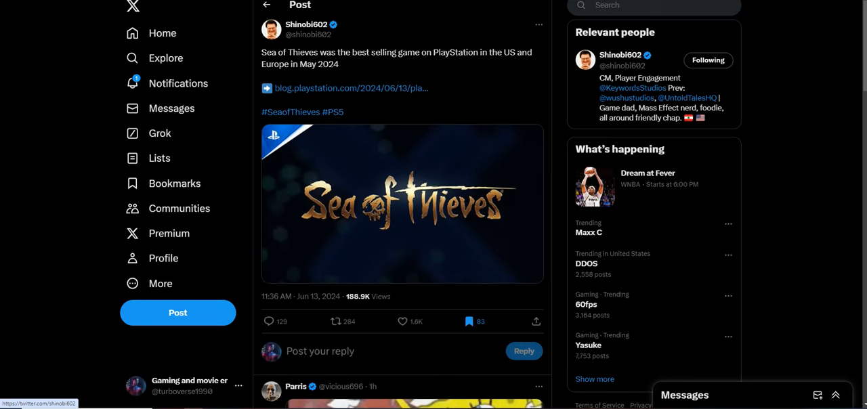